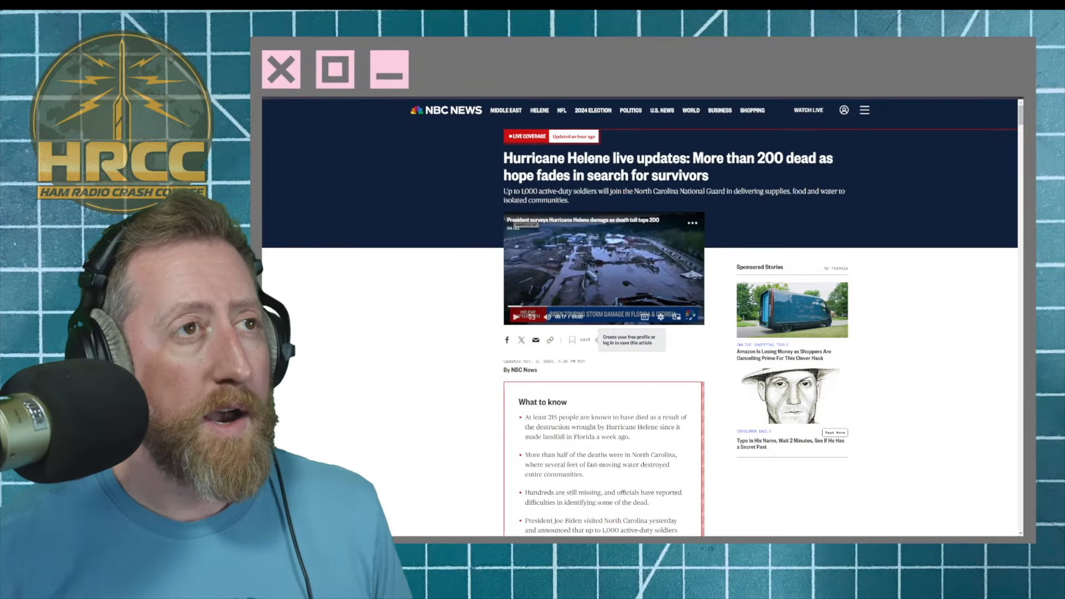
Scroll down the NBC News Hurricane Helene live updates article.
scroll(down, 3)
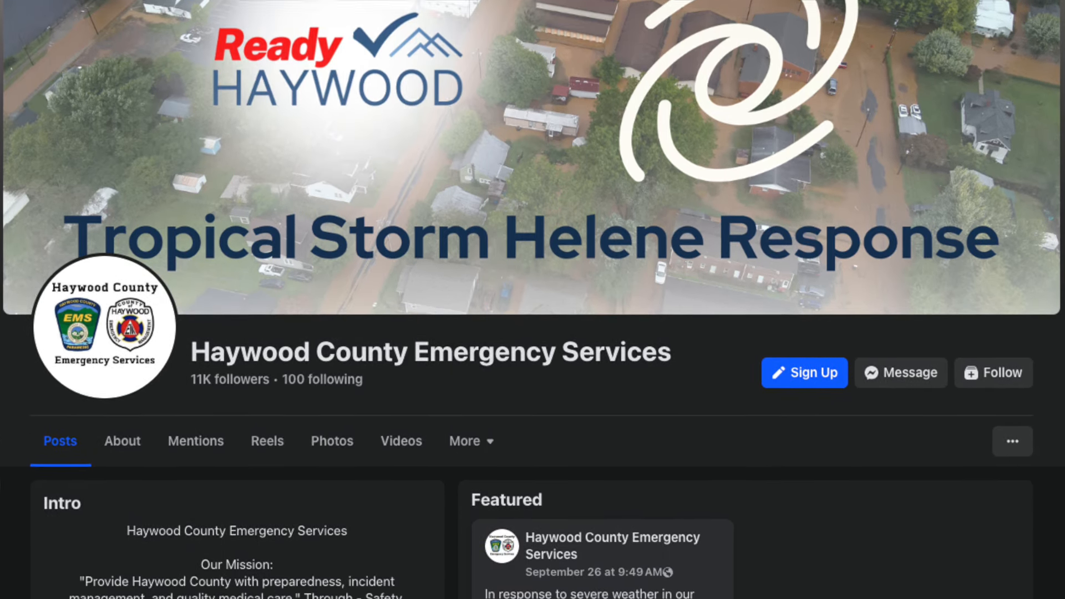
Scroll the Haywood County Emergency Services page past Intro and Featured to the full relief-efforts post.
scroll(down, 3)
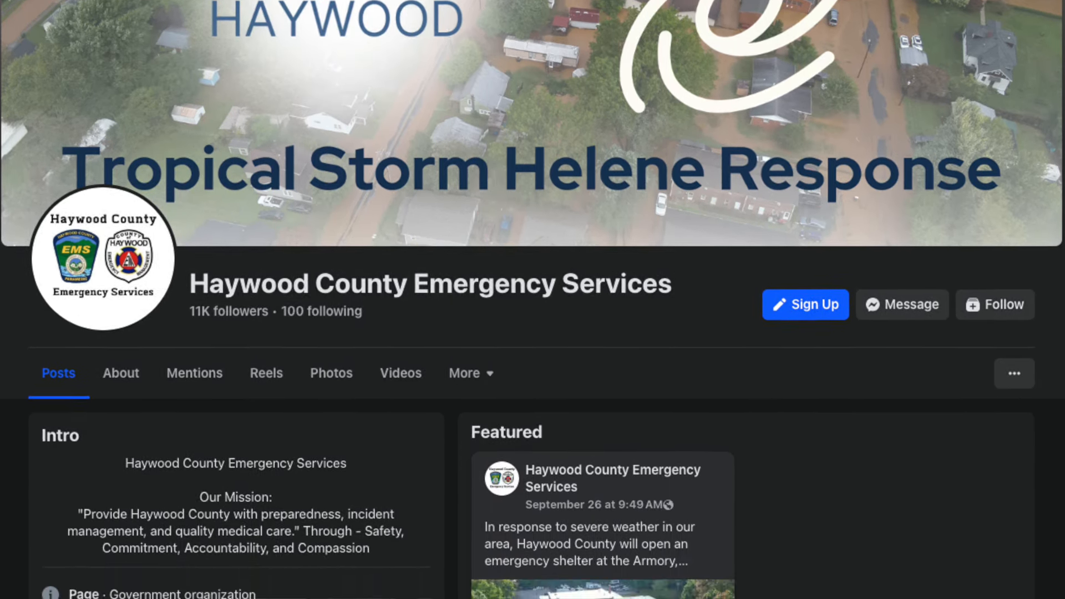
scroll(down, 3)
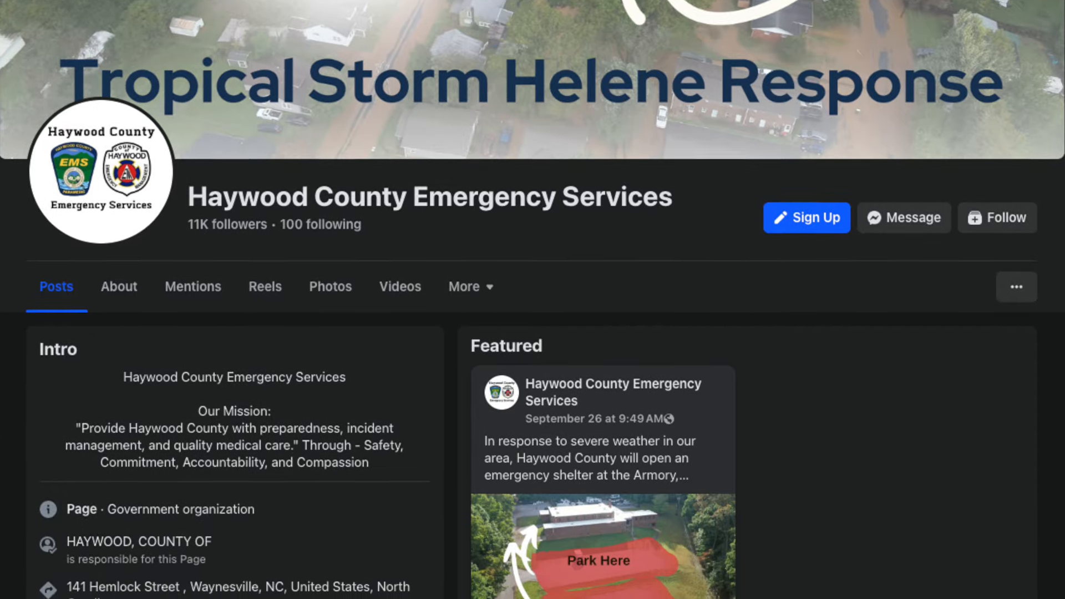
scroll(down, 3)
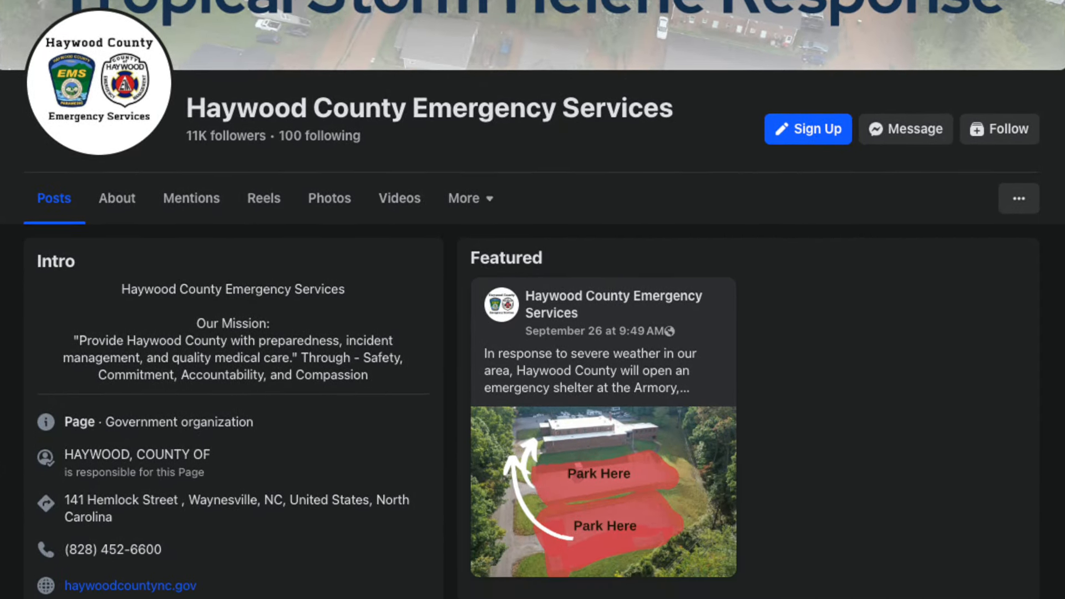
scroll(down, 3)
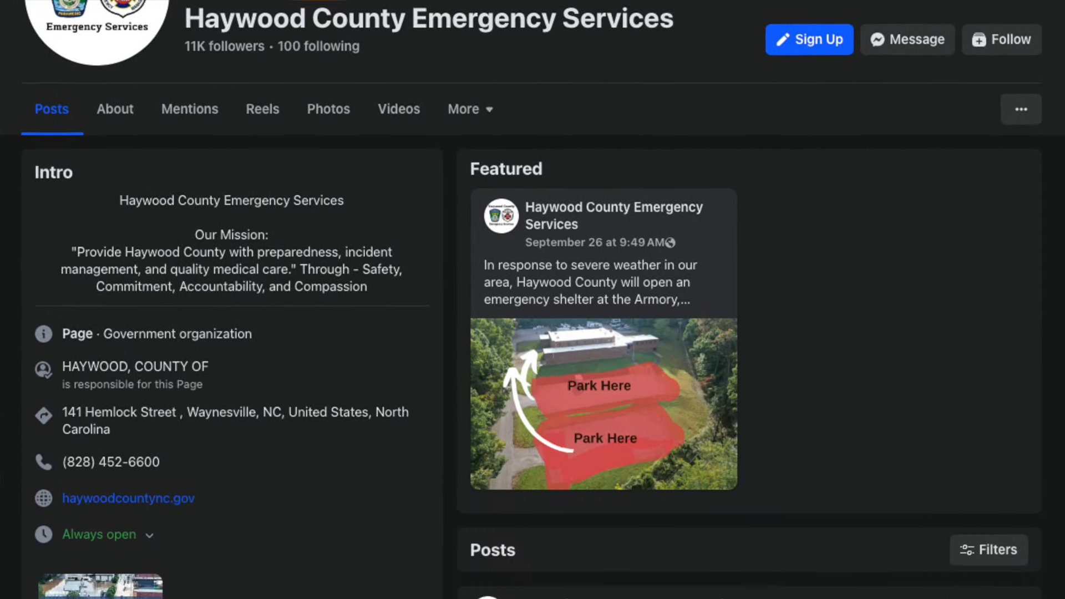
scroll(down, 3)
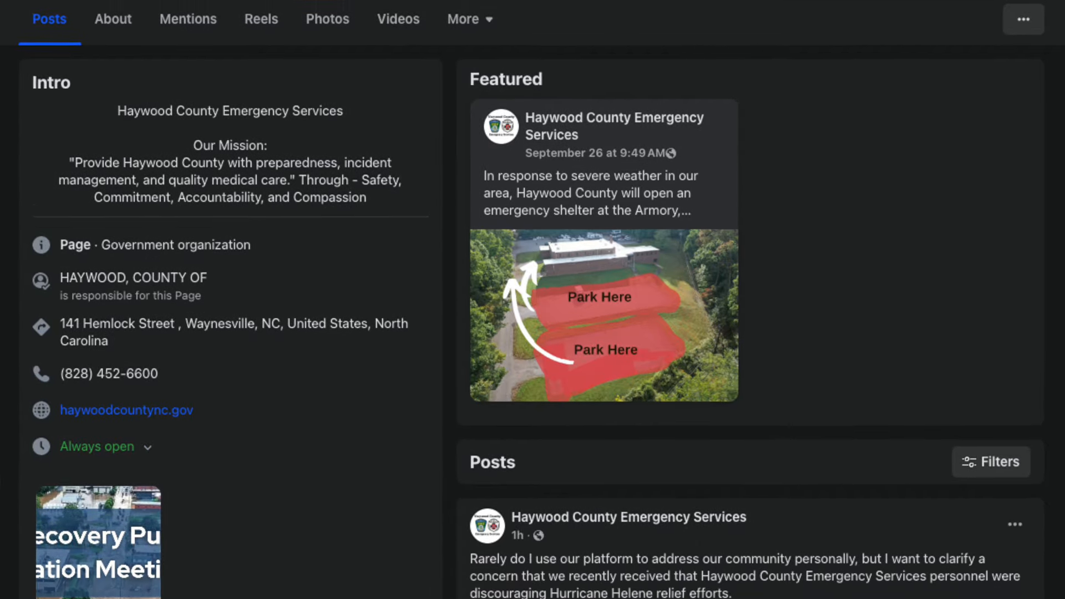
scroll(down, 3)
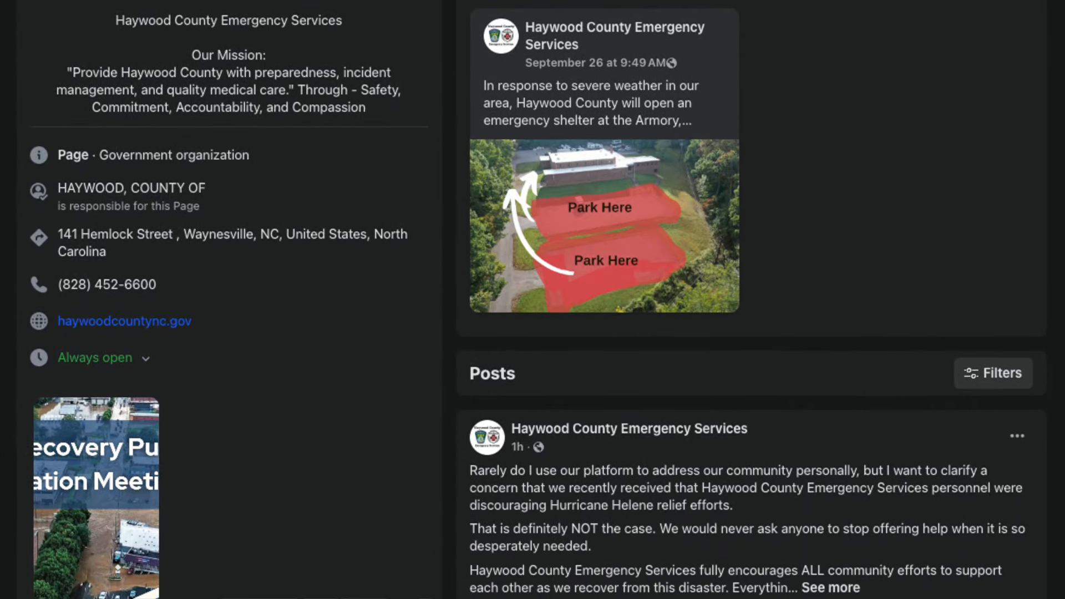
scroll(down, 3)
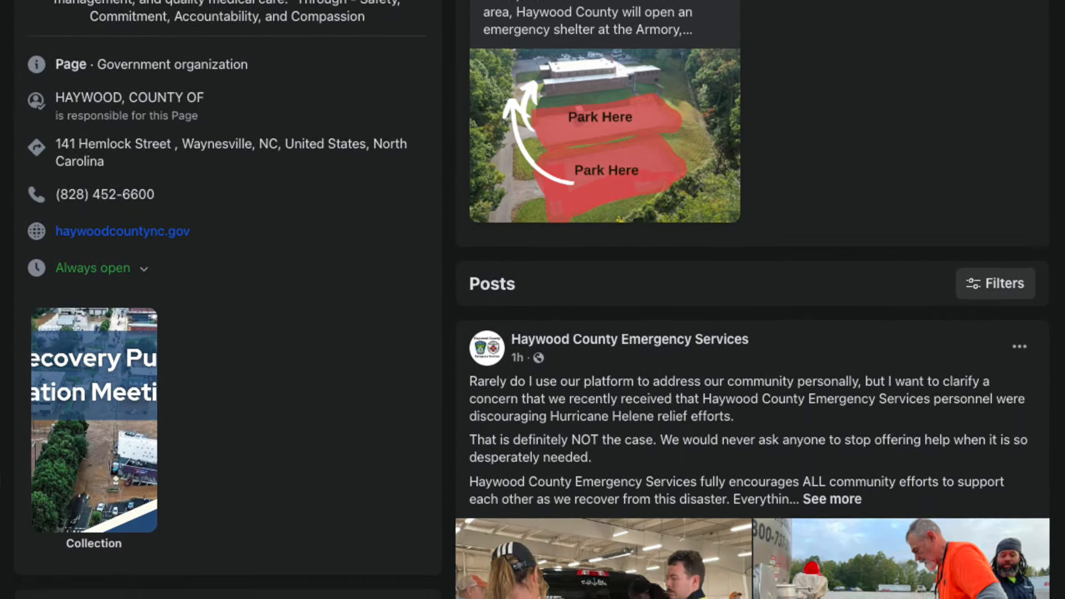
scroll(down, 3)
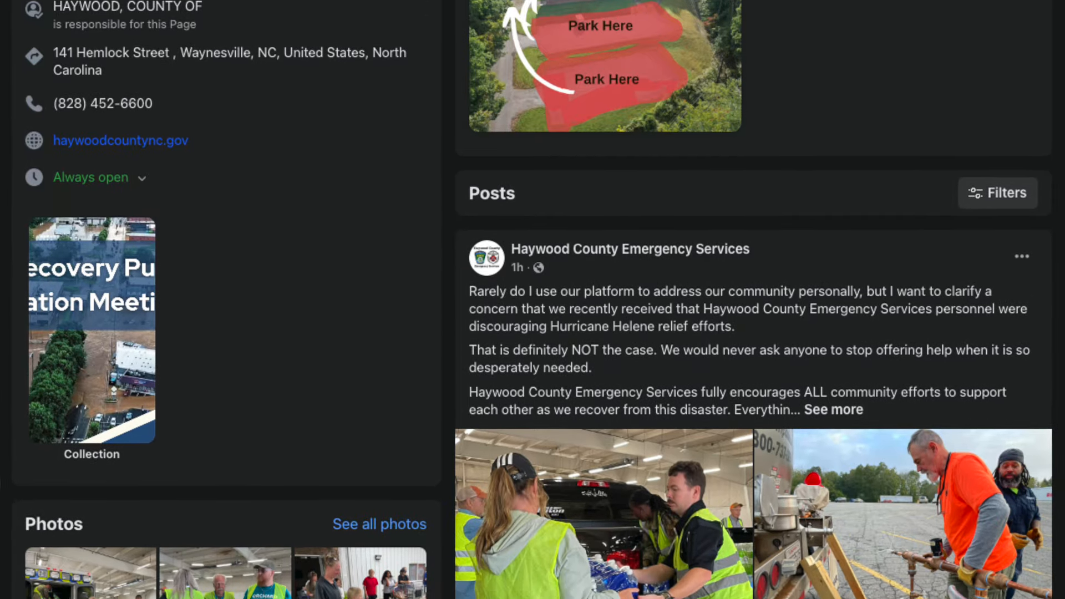
scroll(down, 3)
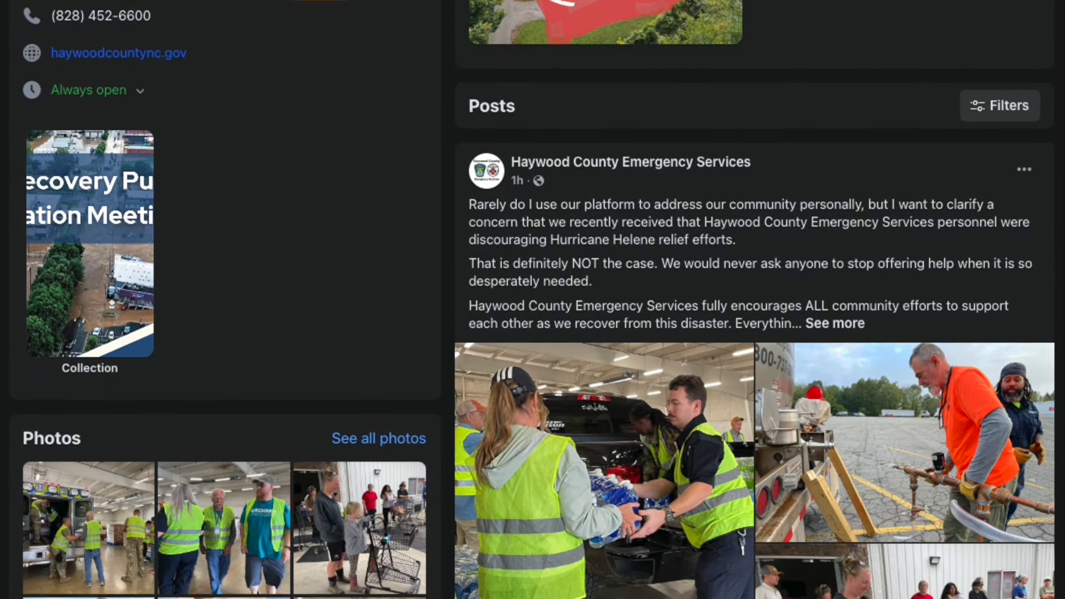
scroll(down, 3)
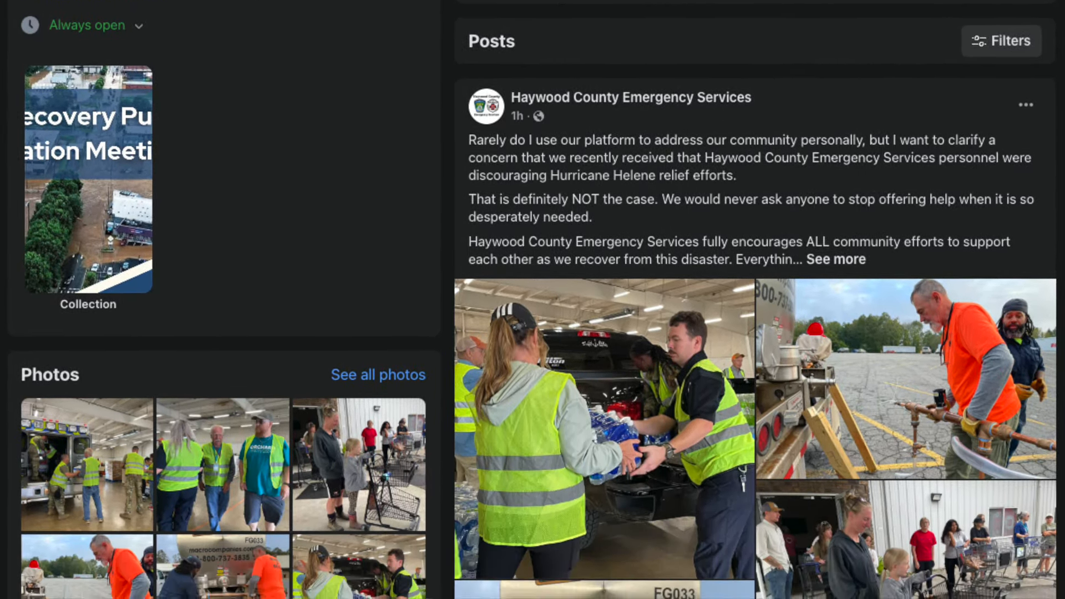
scroll(down, 3)
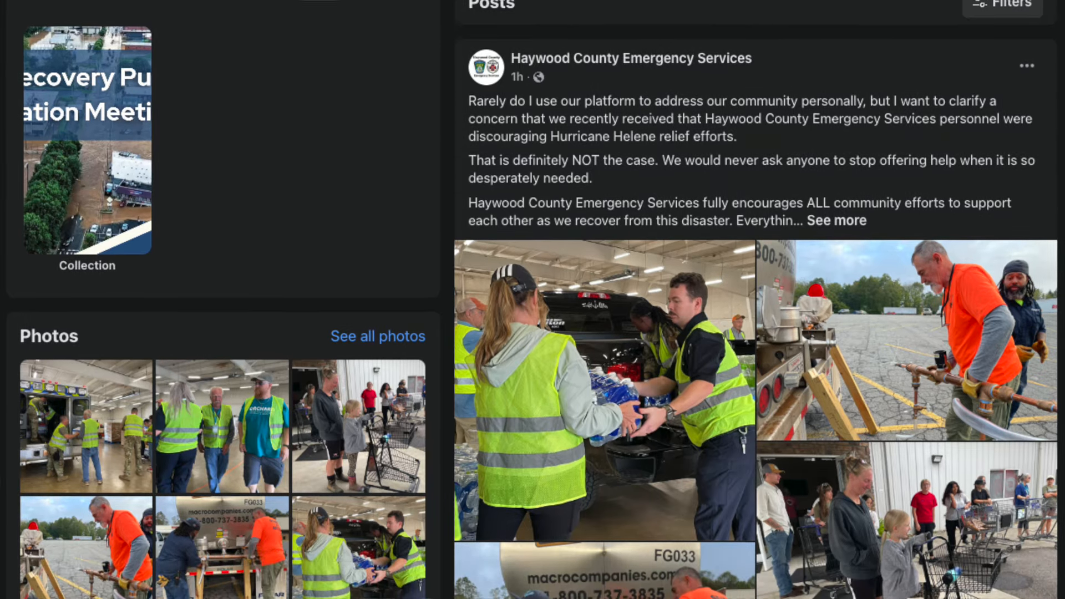
scroll(down, 3)
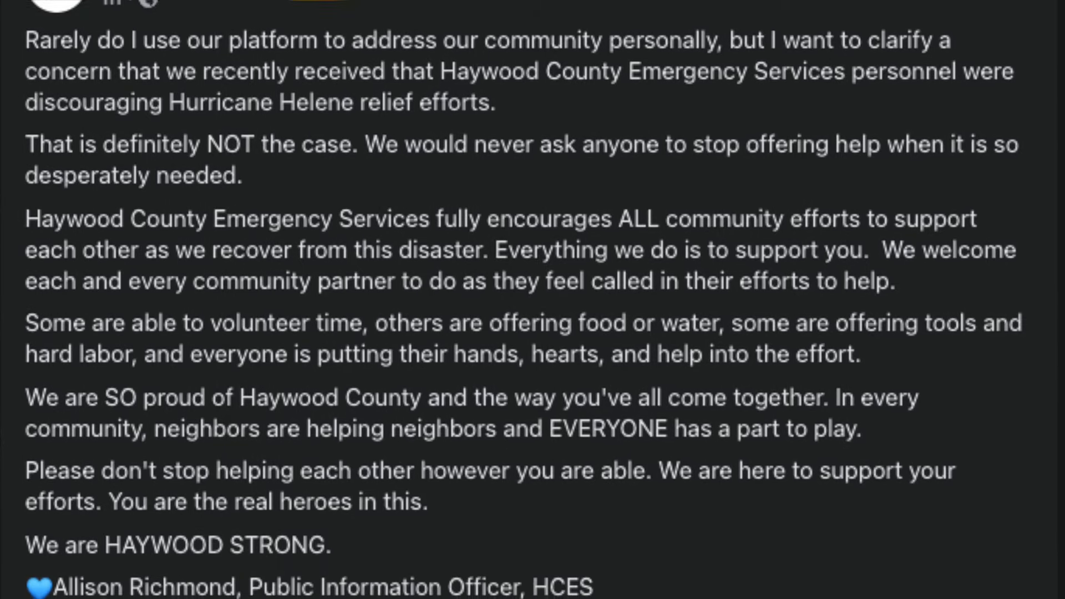
scroll(down, 3)
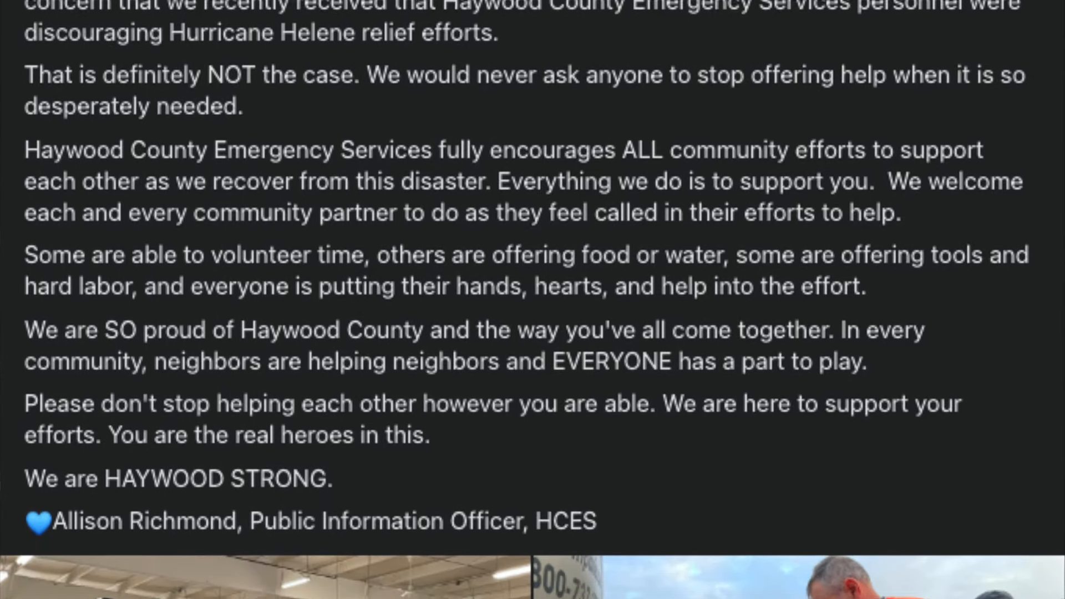
scroll(down, 3)
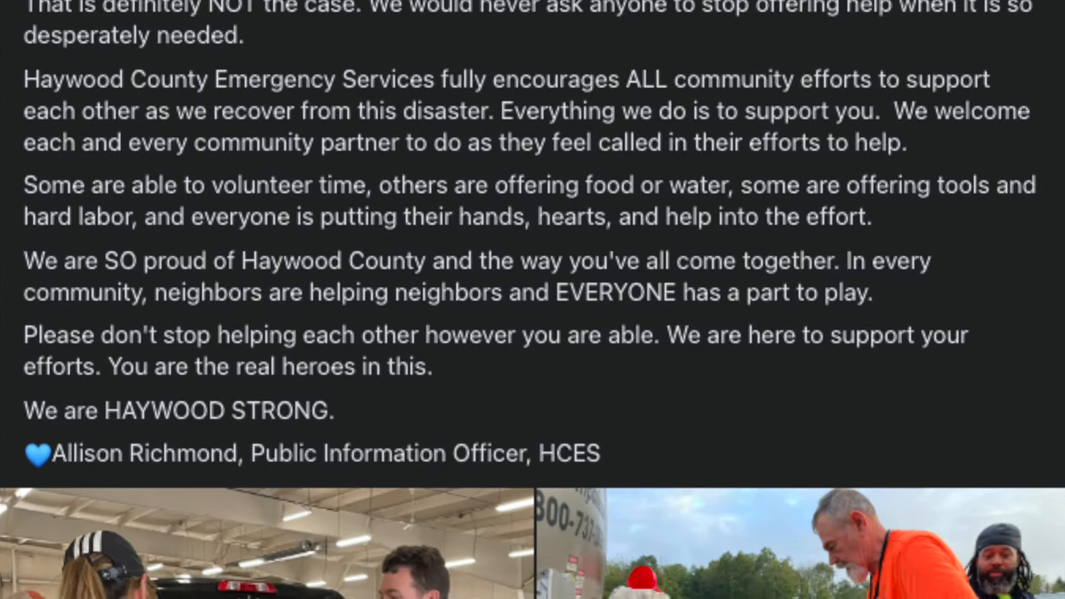
scroll(down, 3)
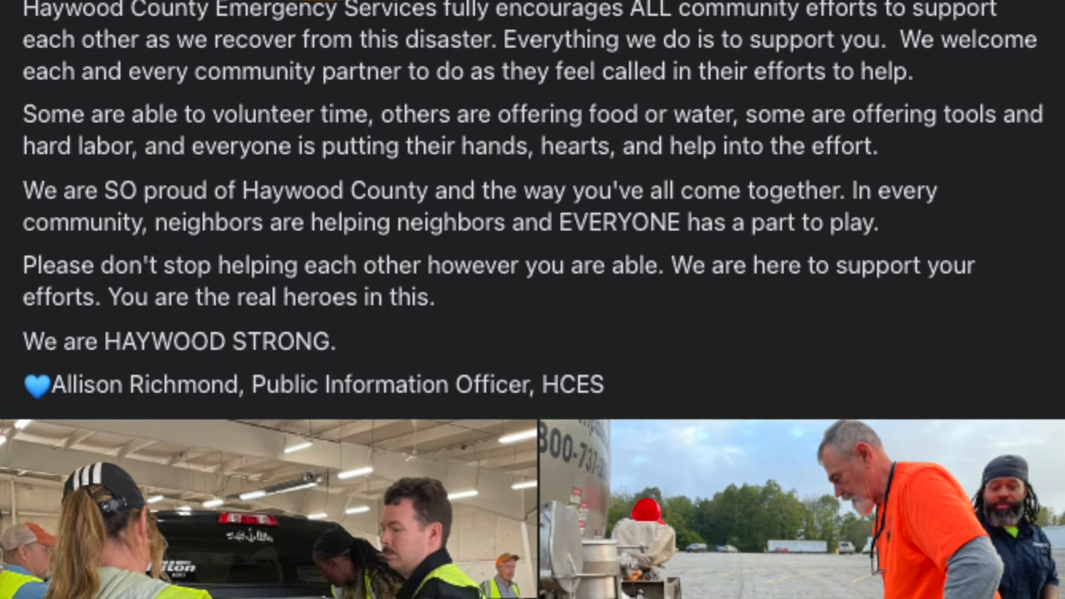
scroll(down, 3)
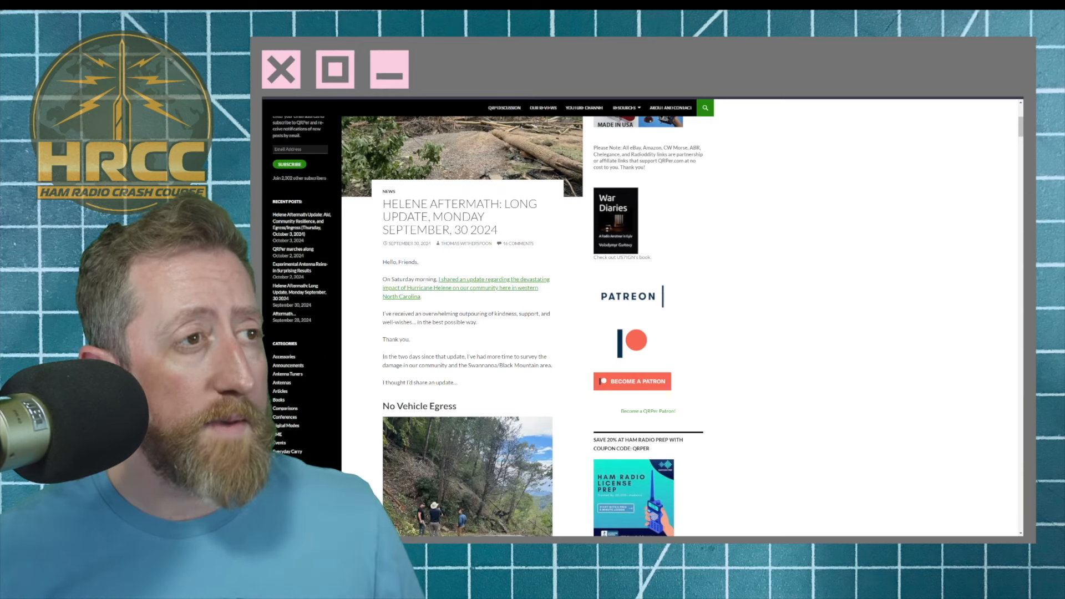
Scroll the QRPer Helene post past the No Vehicle Egress photo to A Neighbor in Need.
scroll(down, 3)
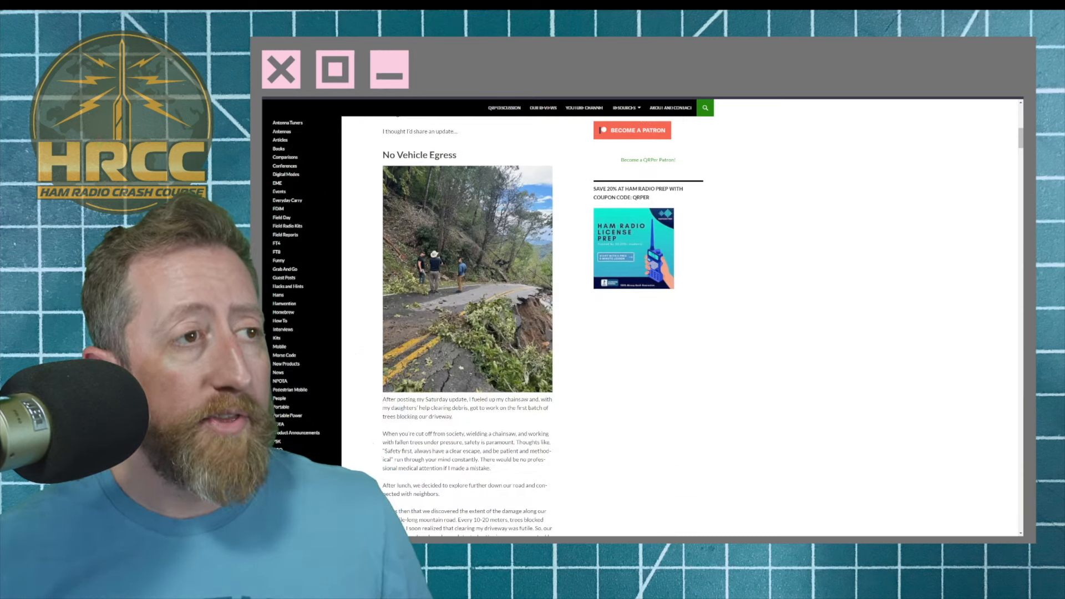
scroll(down, 3)
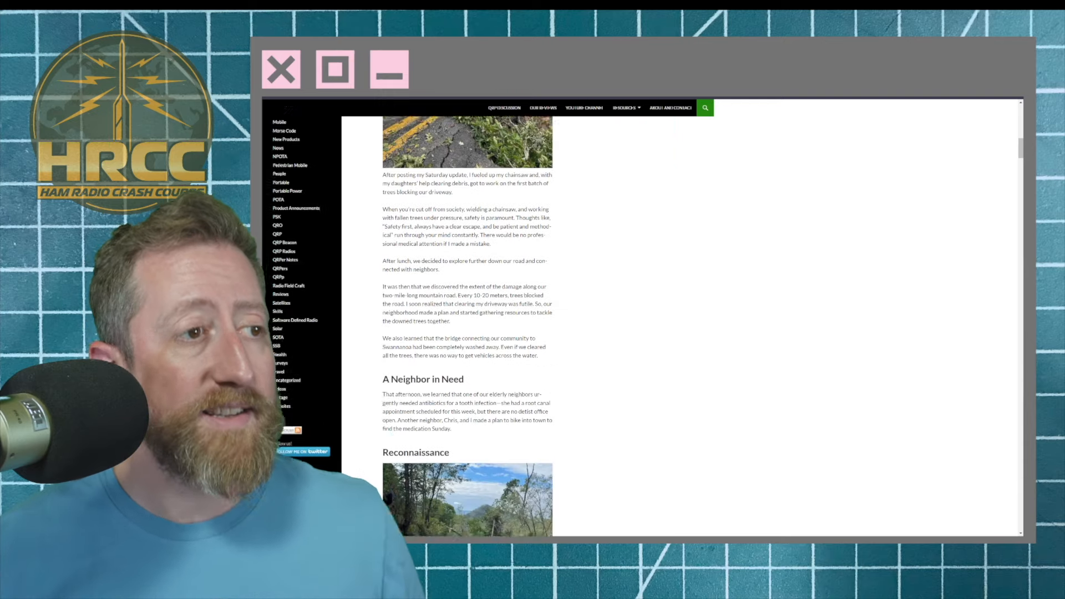
scroll(down, 3)
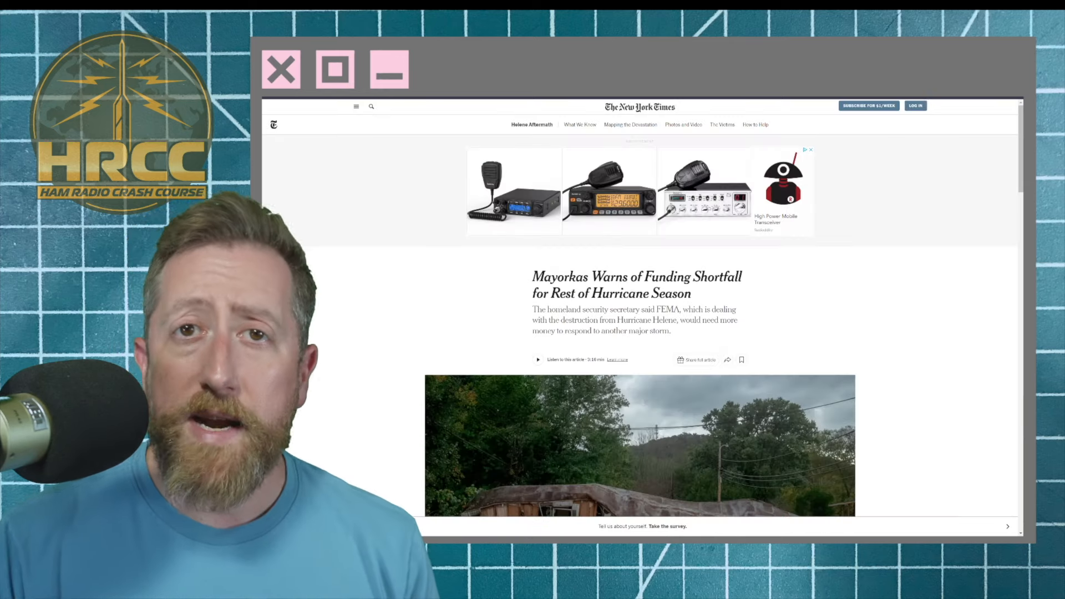
scroll(down, 3)
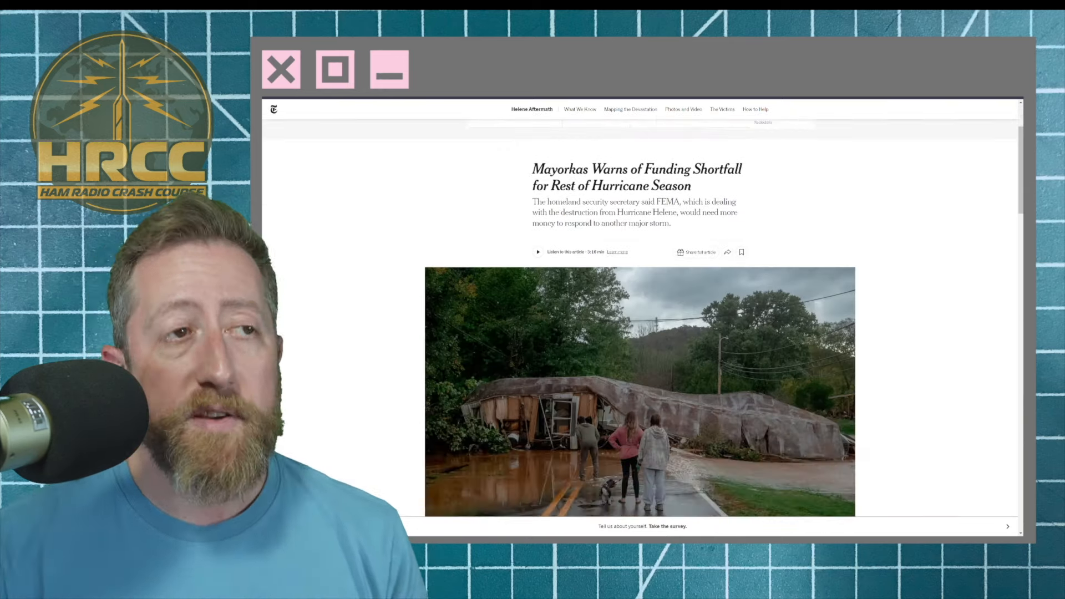
scroll(down, 3)
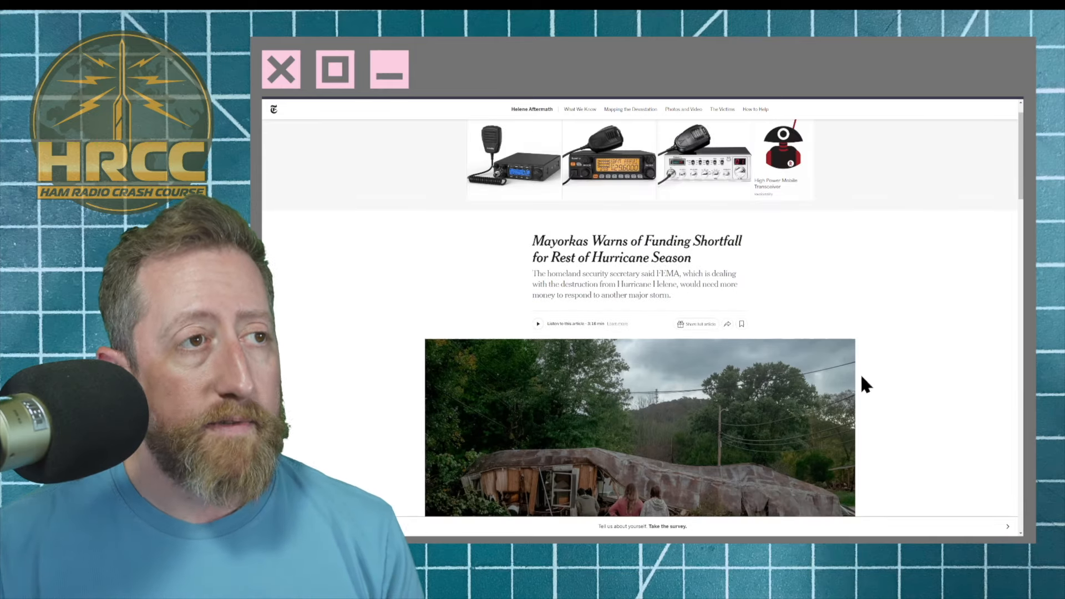
scroll(down, 3)
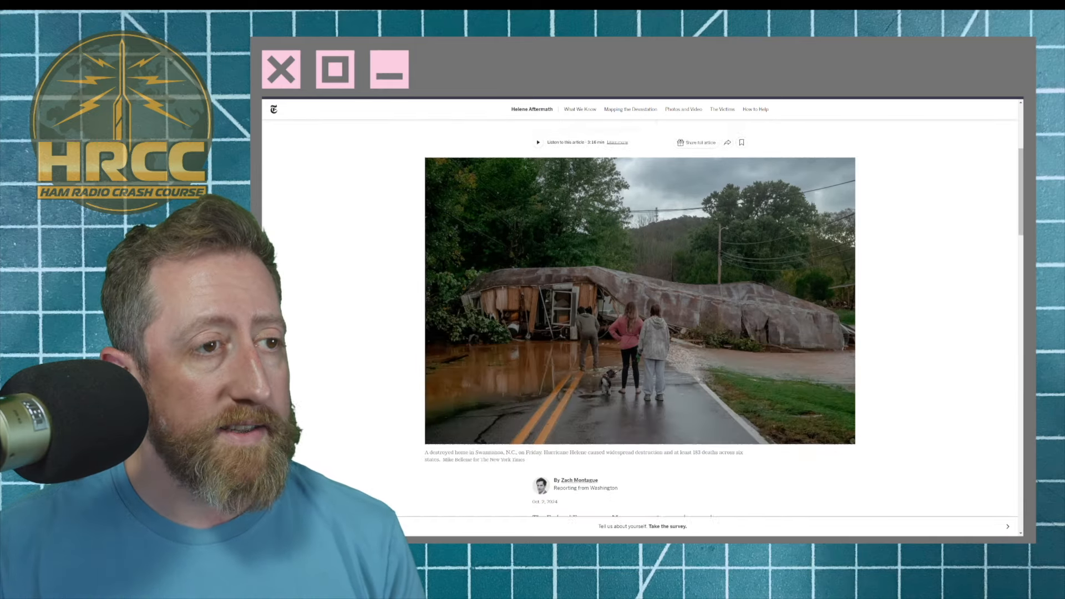
scroll(down, 3)
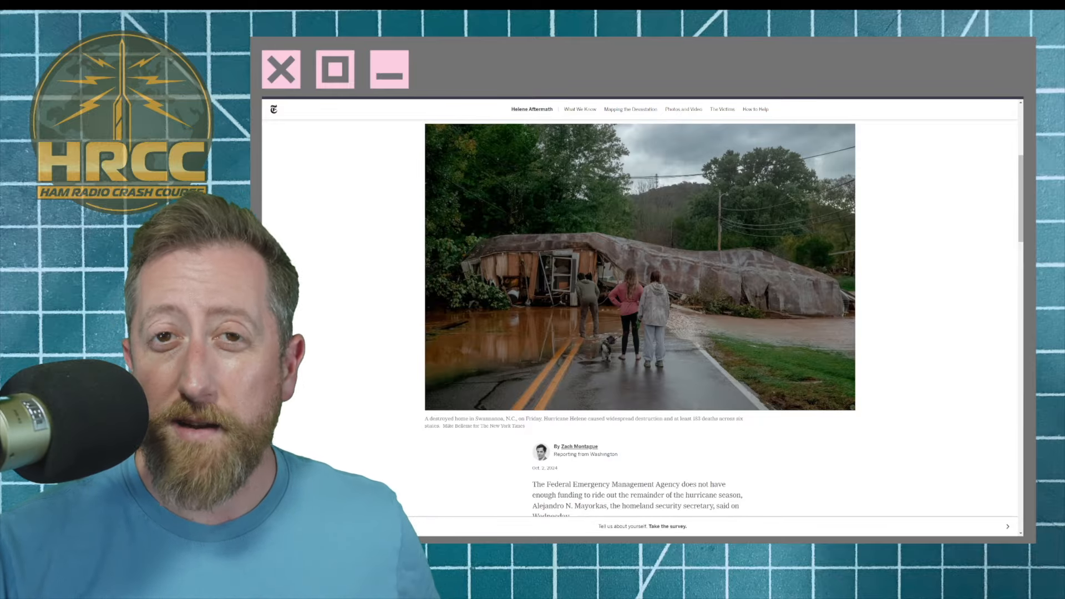
click(280, 68)
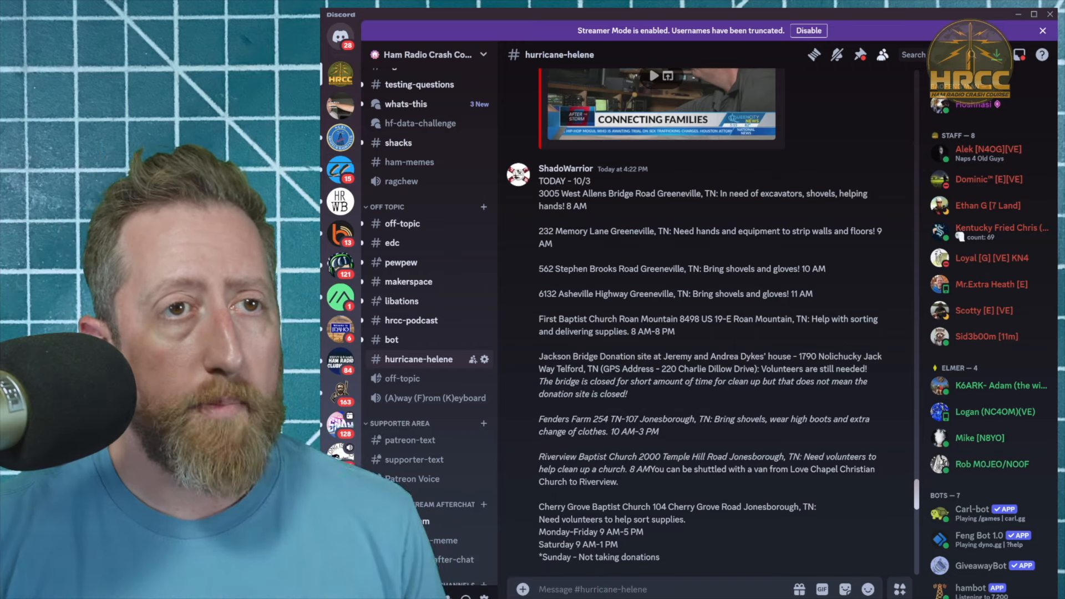
Scroll the #hurricane-helene volunteer site list down to Hampton, Butler and the Burnsville expedition.
scroll(down, 3)
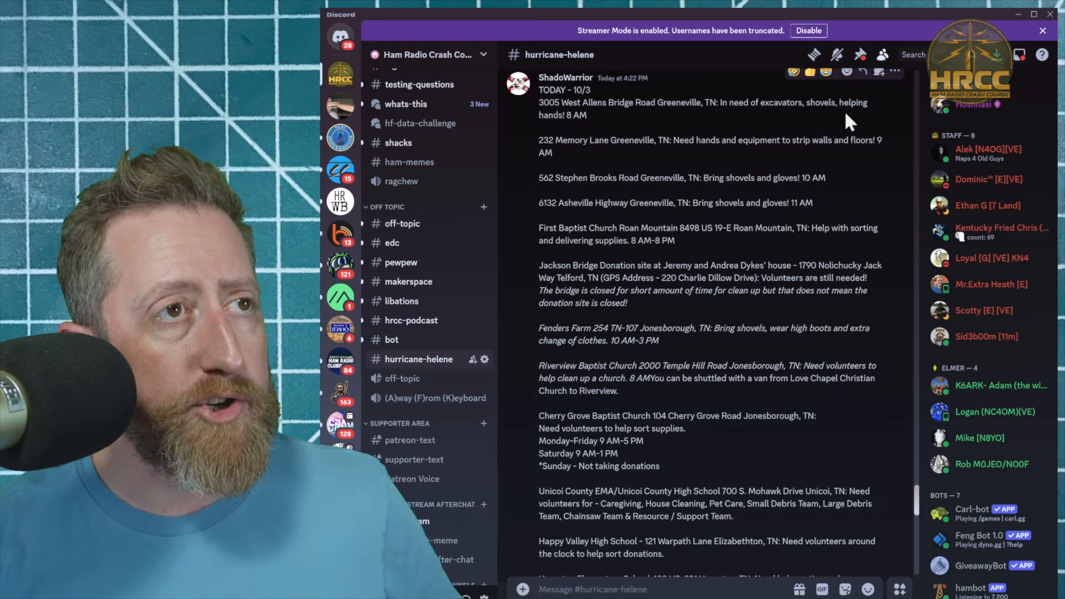
mouse_move(591, 243)
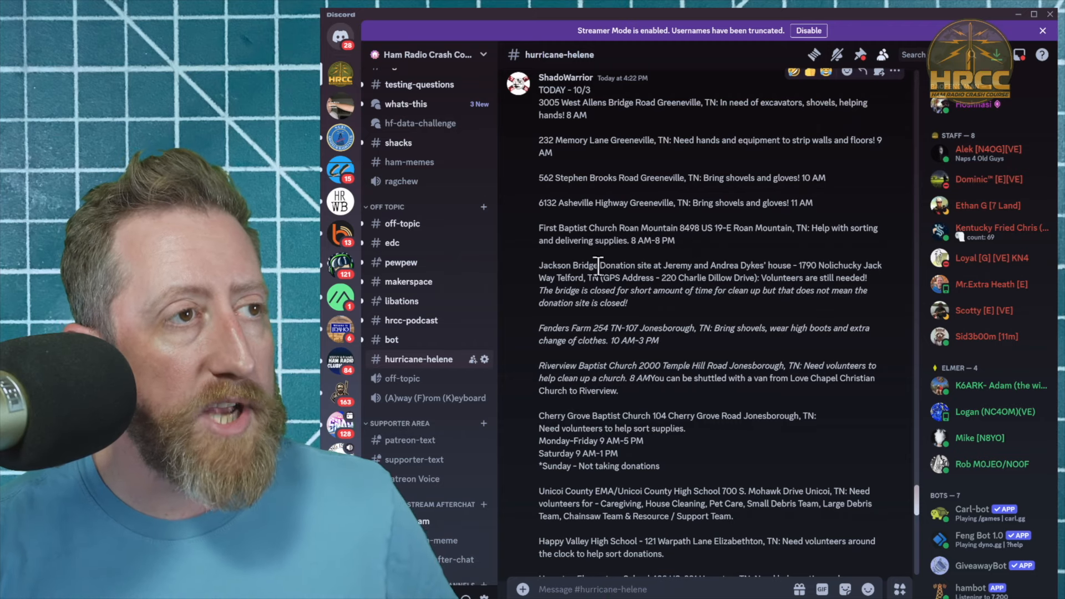
mouse_move(798, 281)
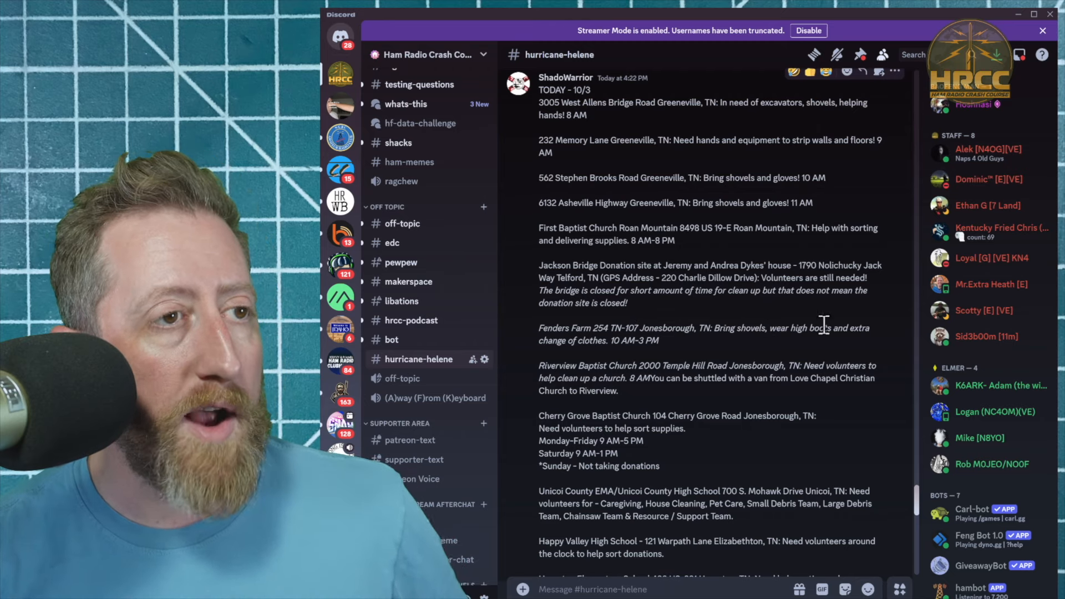
mouse_move(582, 368)
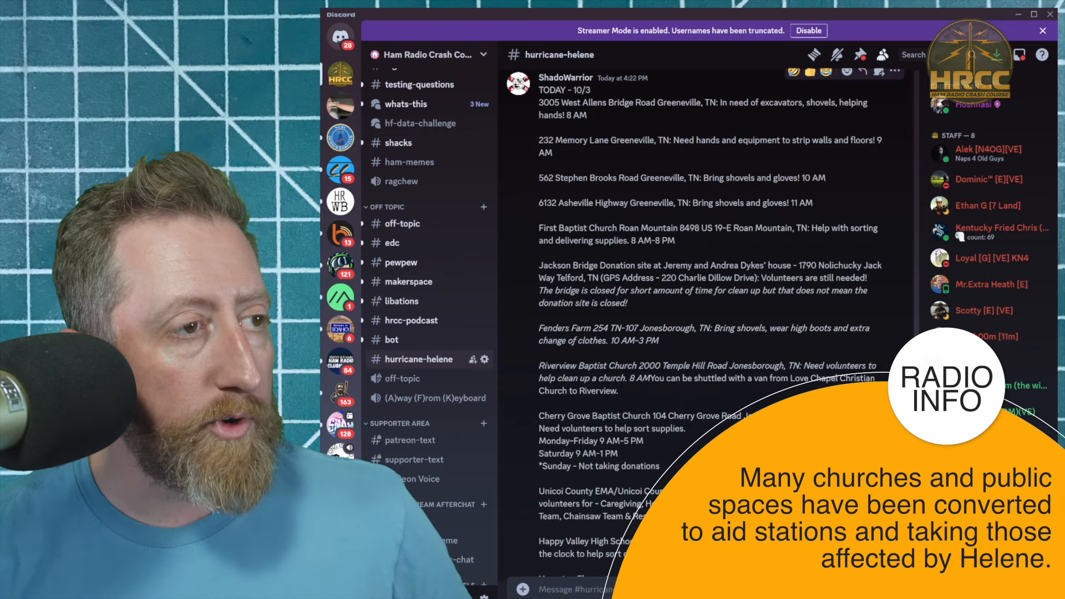
scroll(down, 3)
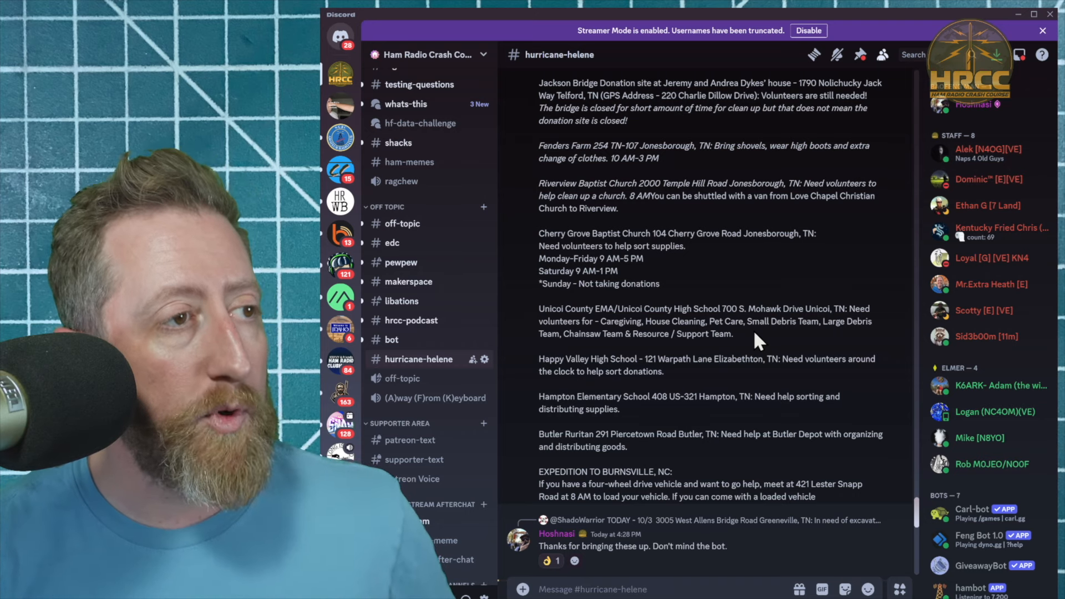
mouse_move(765, 359)
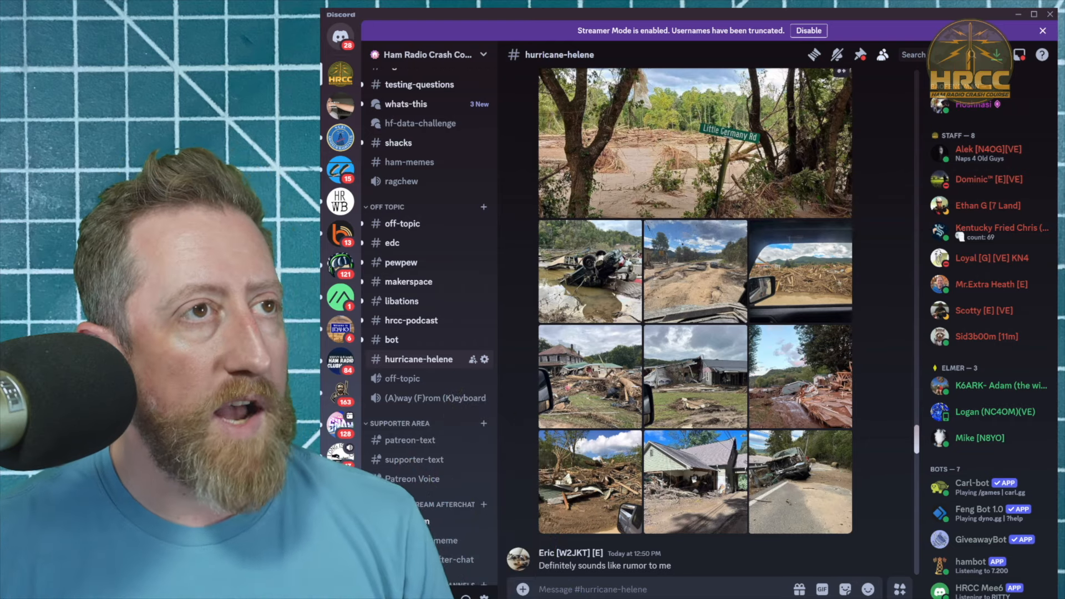
click(692, 143)
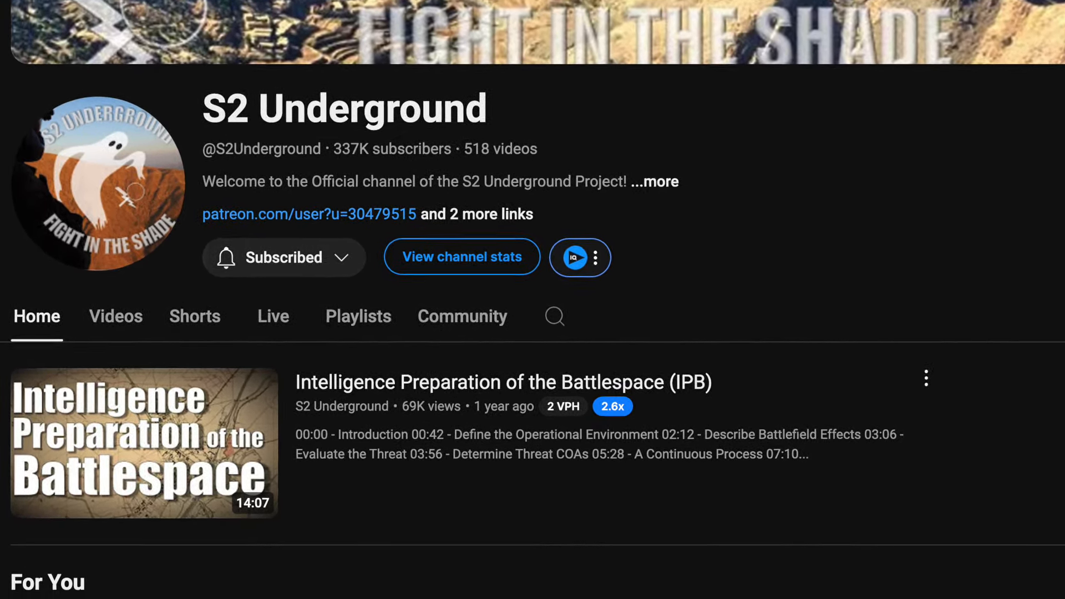
Scroll down the S2 Underground channel home page on YouTube.
scroll(down, 3)
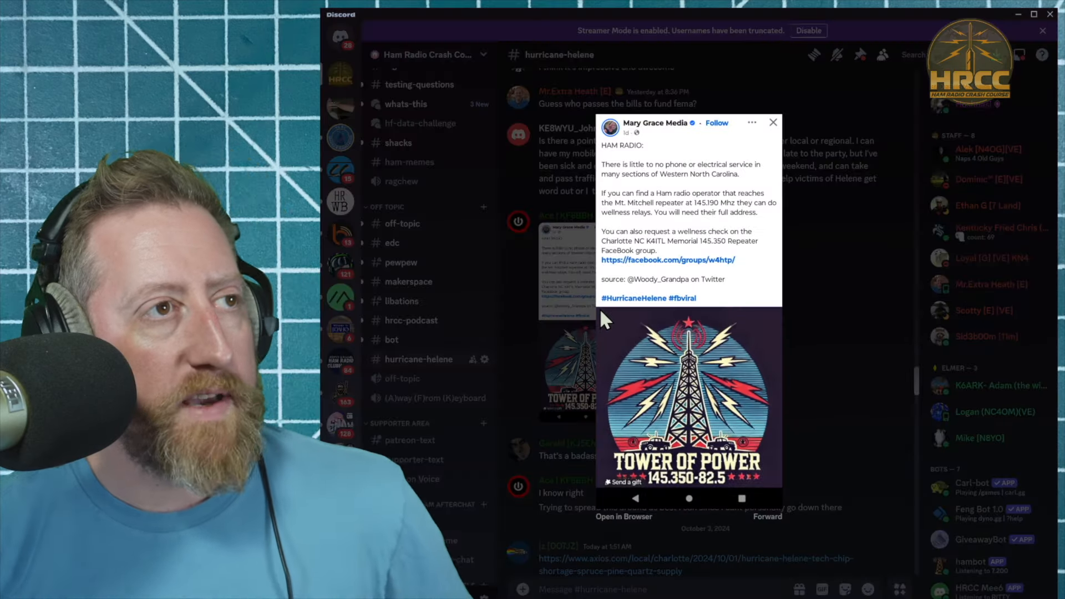
mouse_move(547, 285)
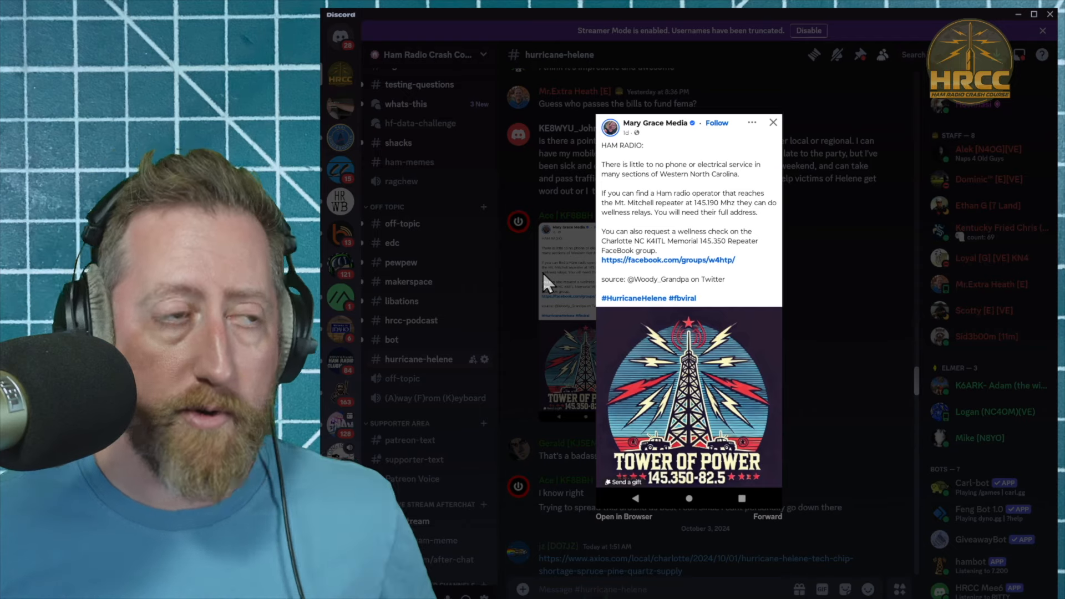
Enlarge the Mary Grace Media post about Mt. Mitchell repeater wellness checks.
click(772, 122)
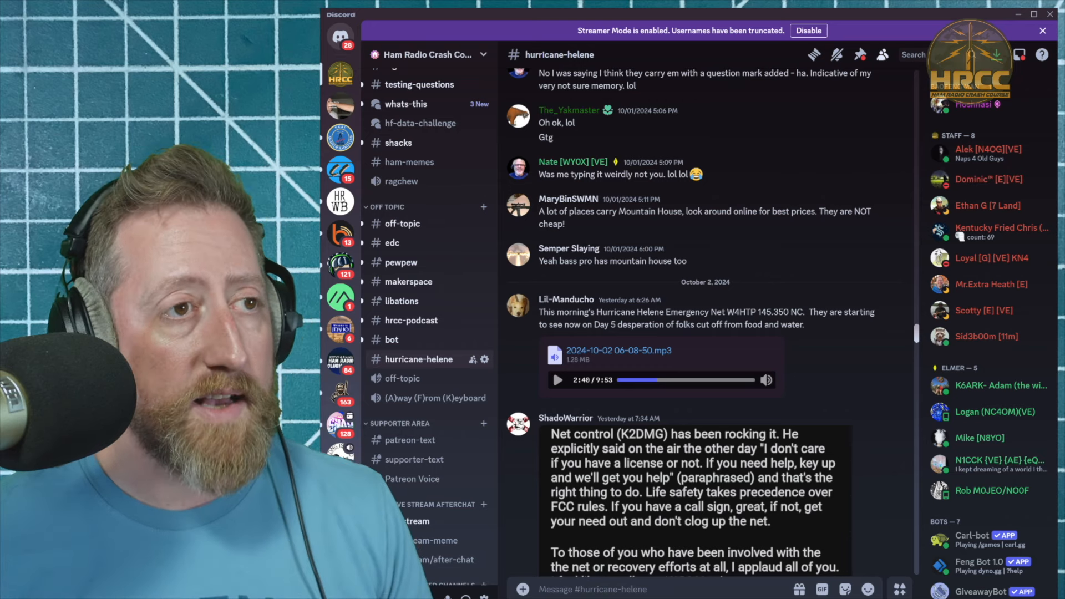
click(557, 380)
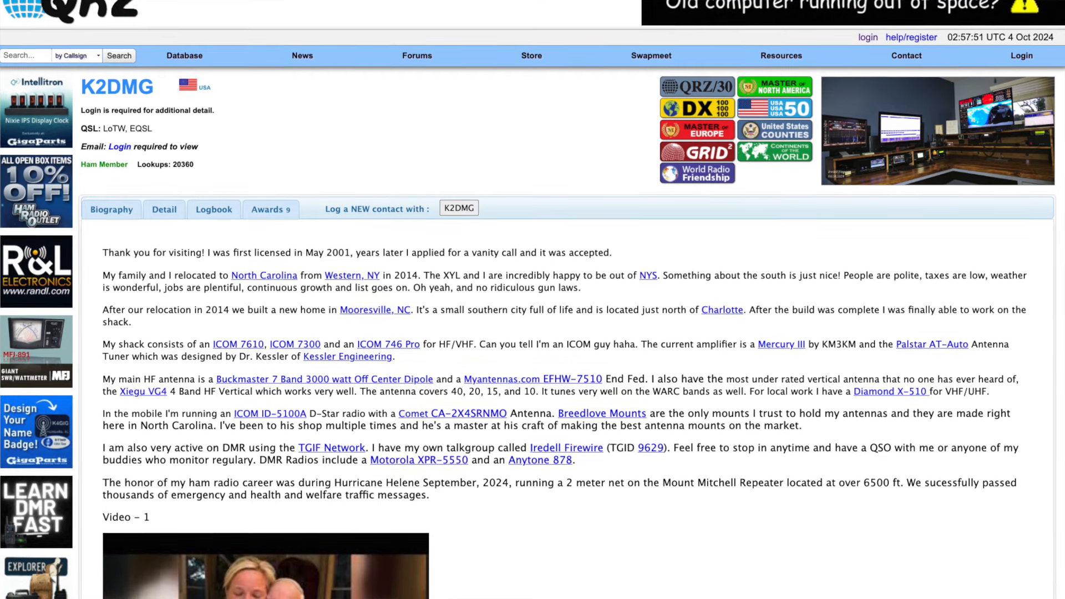
scroll(down, 3)
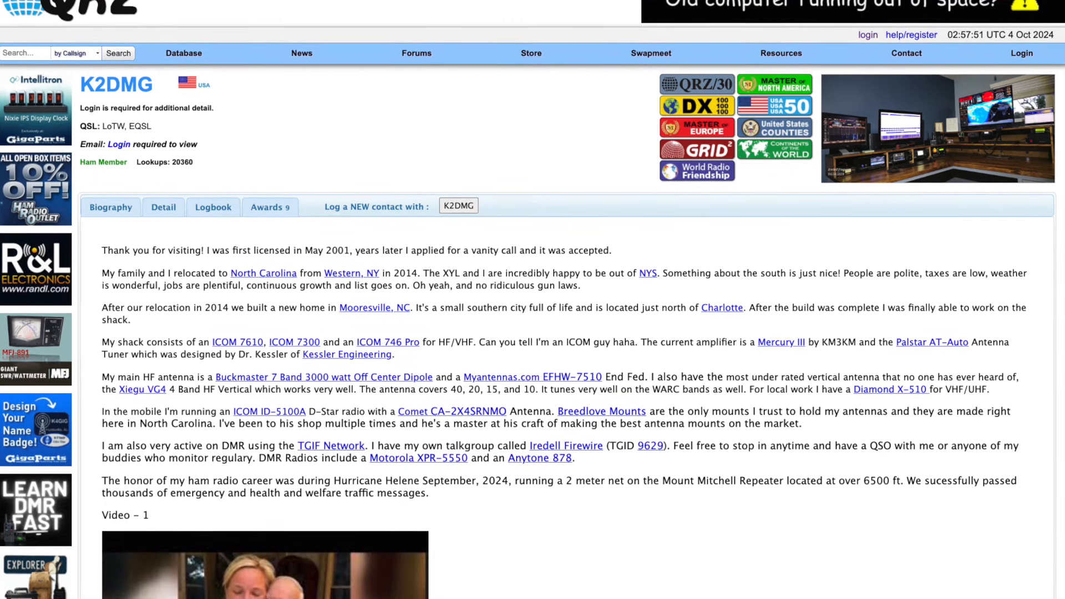
scroll(down, 3)
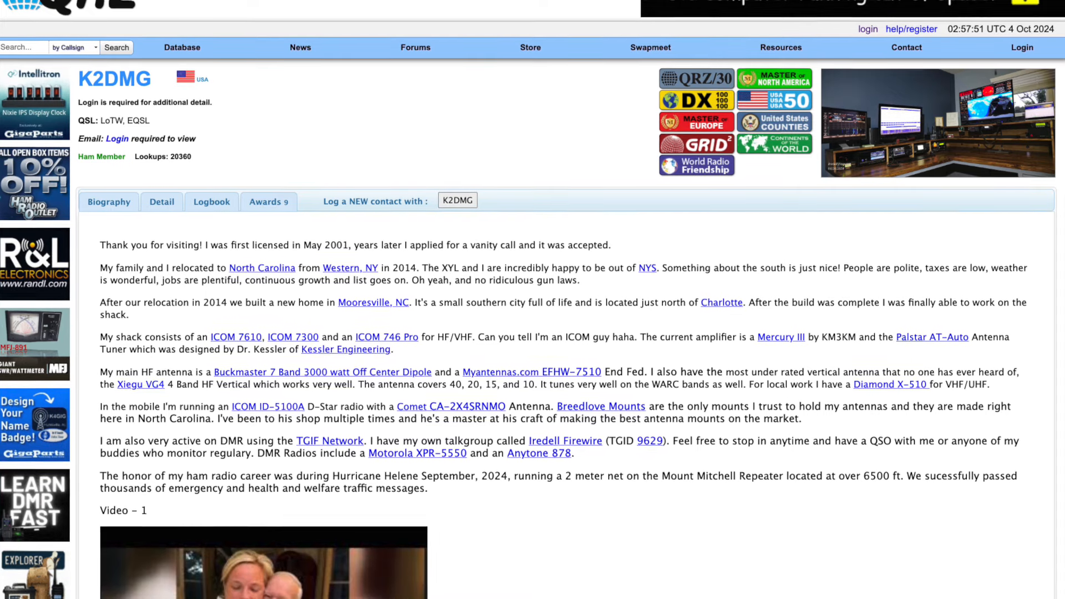
scroll(down, 3)
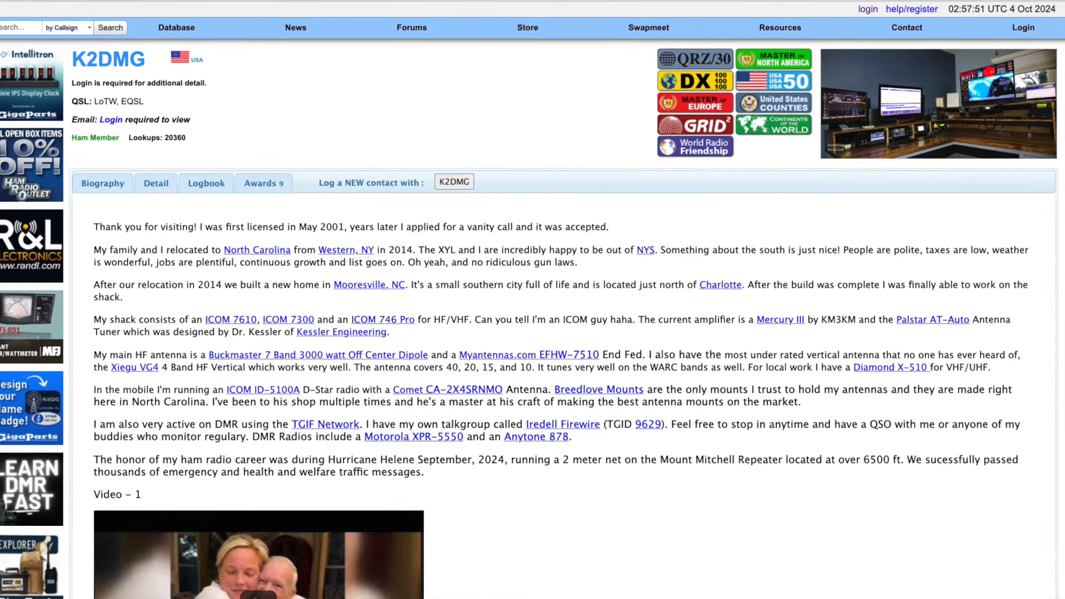
scroll(down, 3)
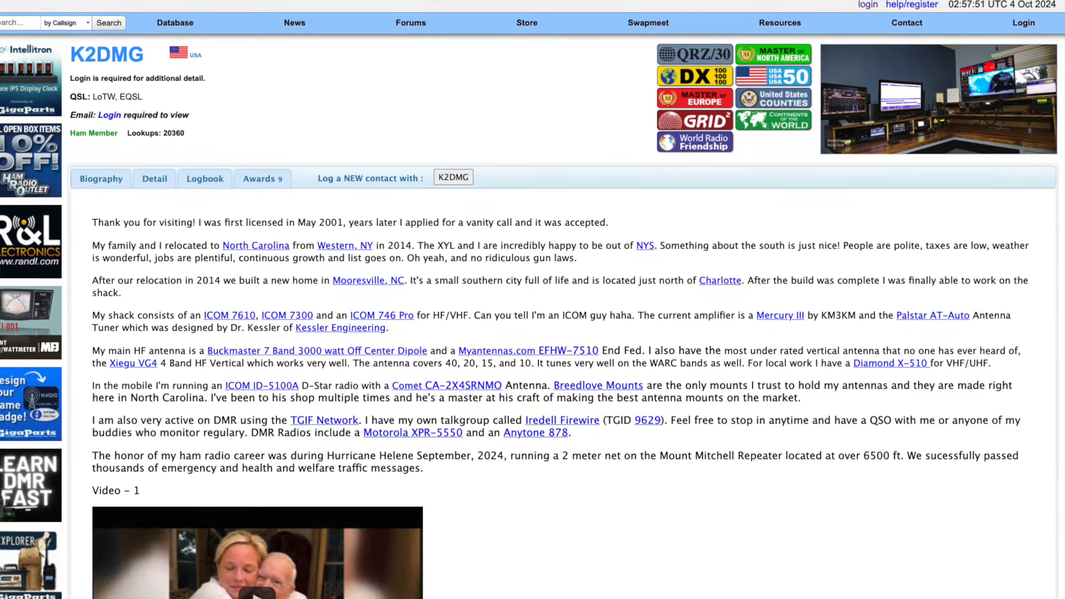
scroll(down, 3)
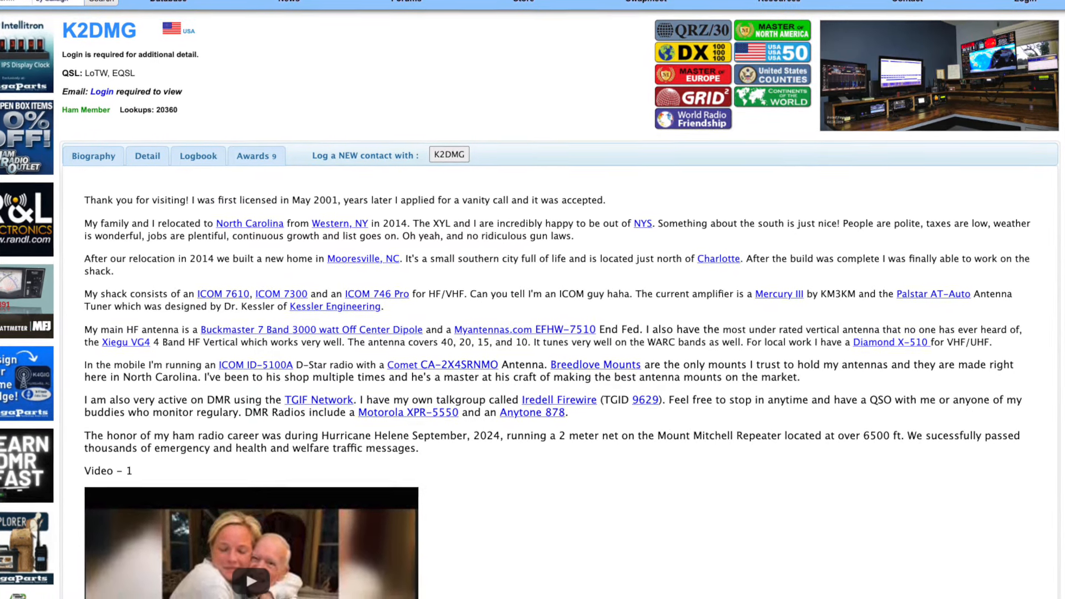
scroll(down, 3)
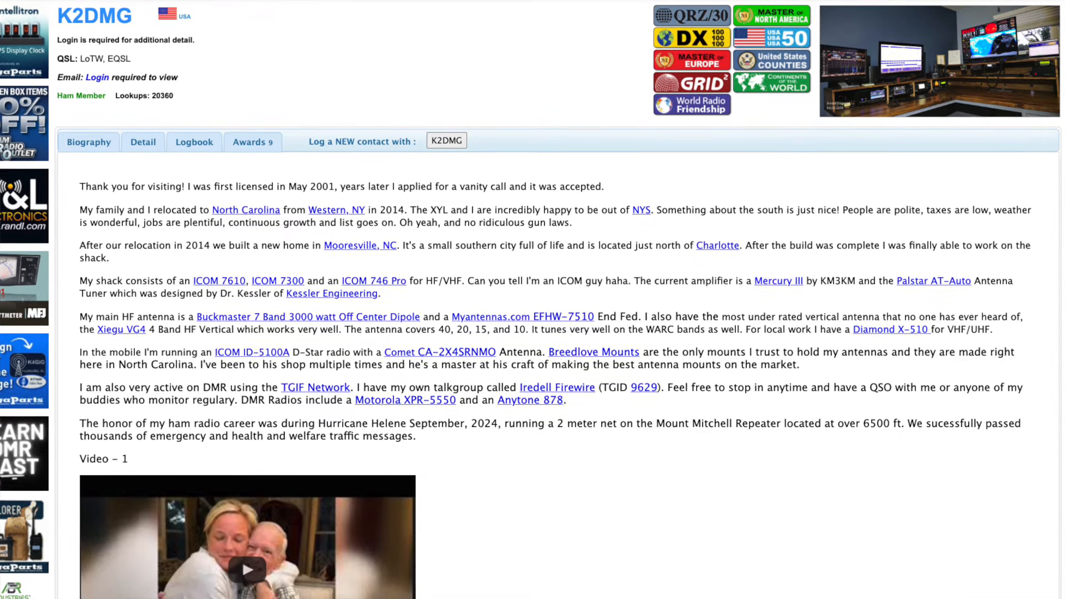
scroll(down, 3)
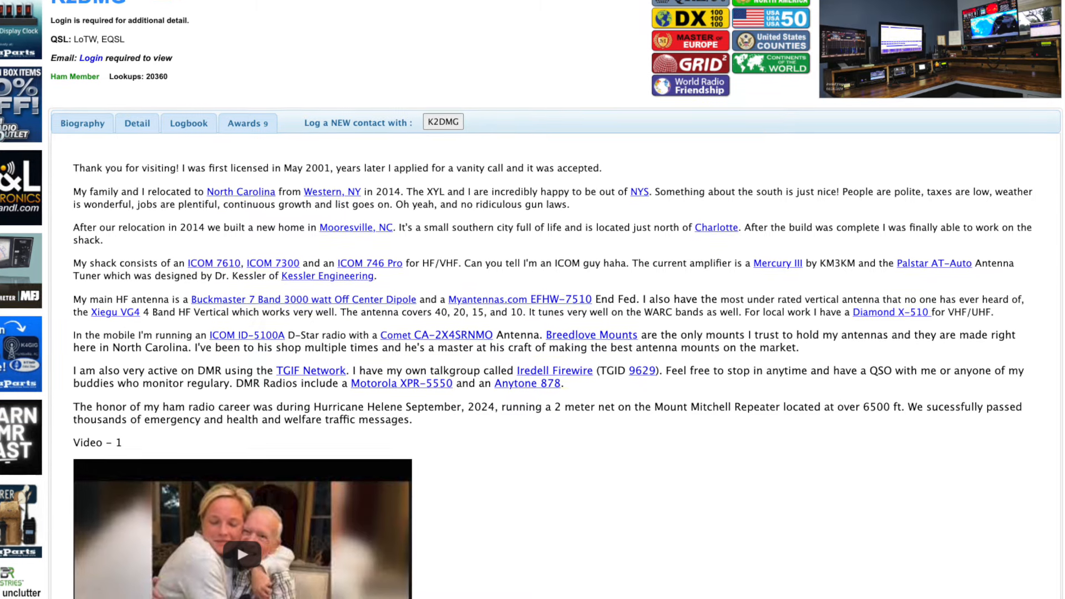
scroll(down, 3)
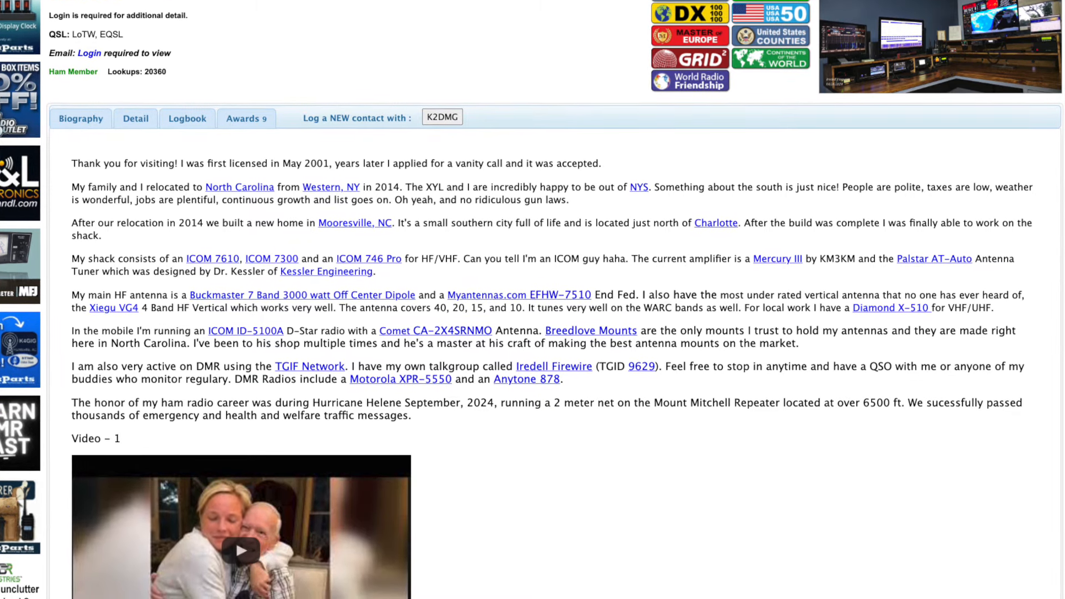
scroll(down, 3)
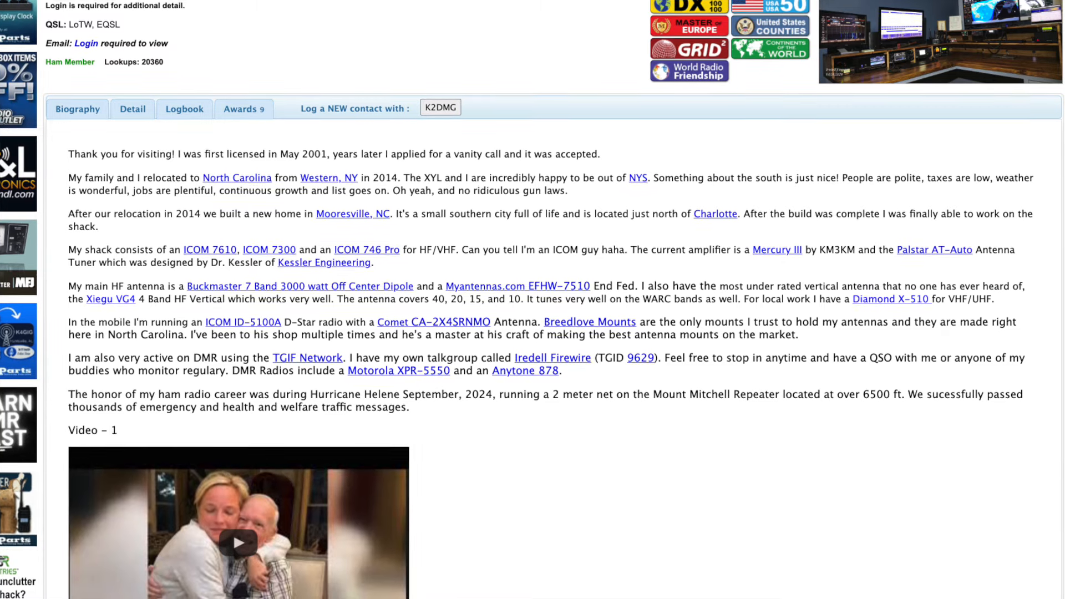
scroll(down, 3)
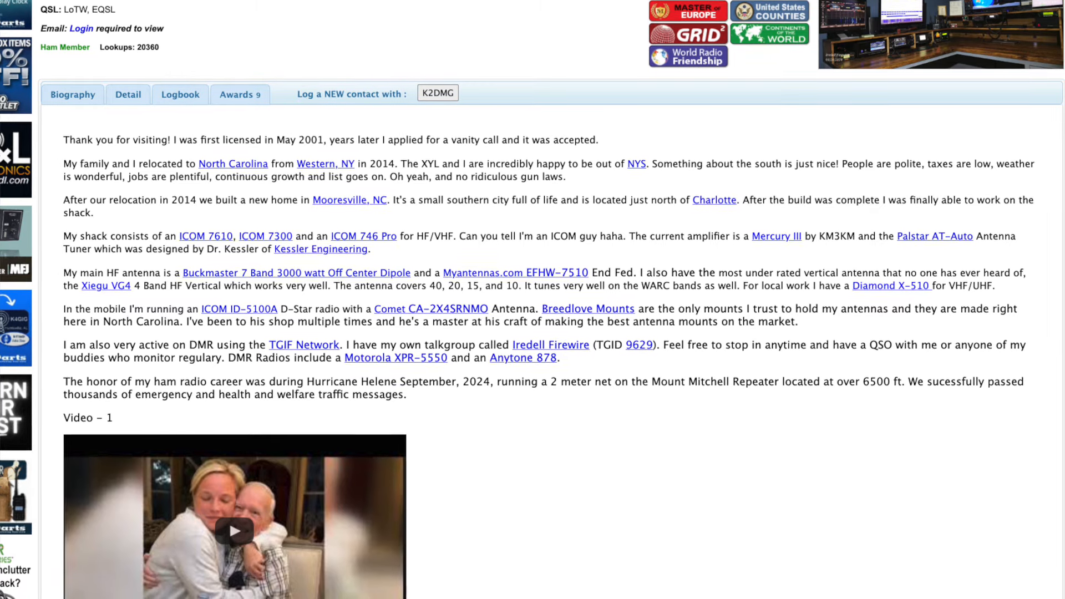
scroll(down, 3)
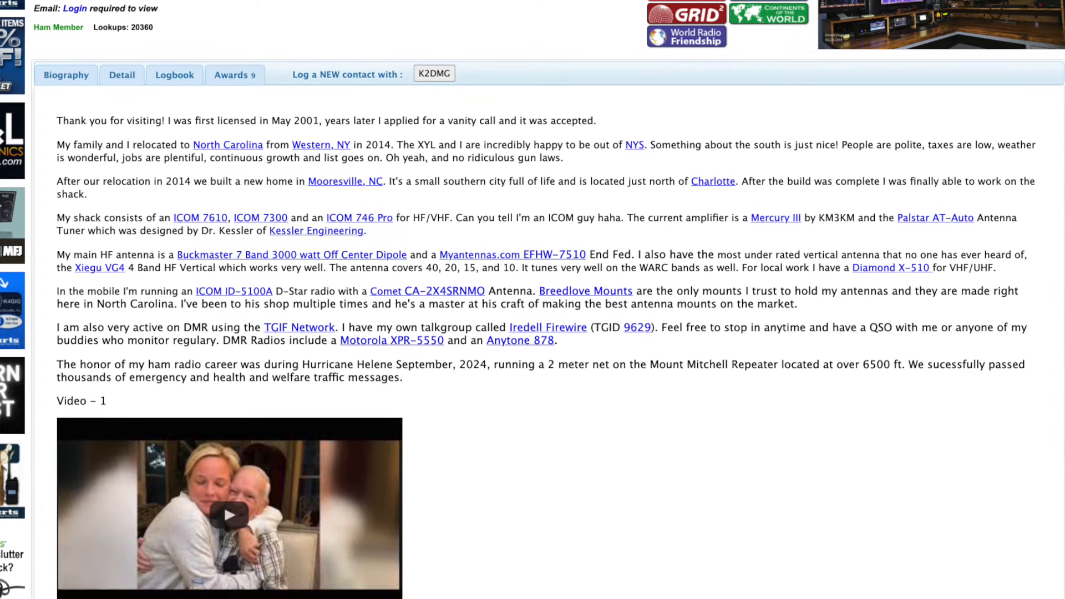
scroll(down, 3)
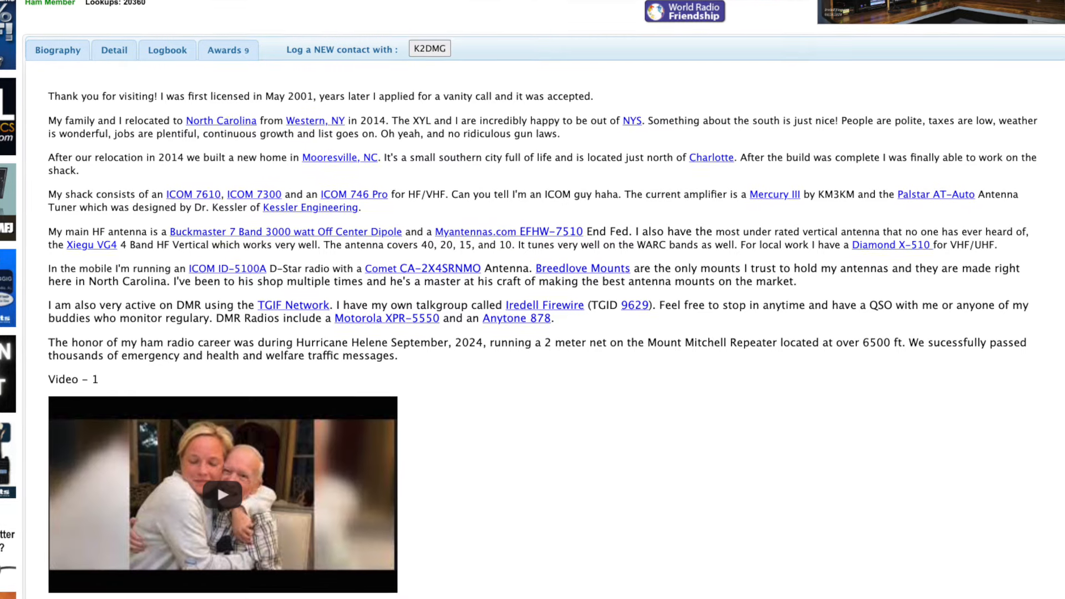
scroll(down, 3)
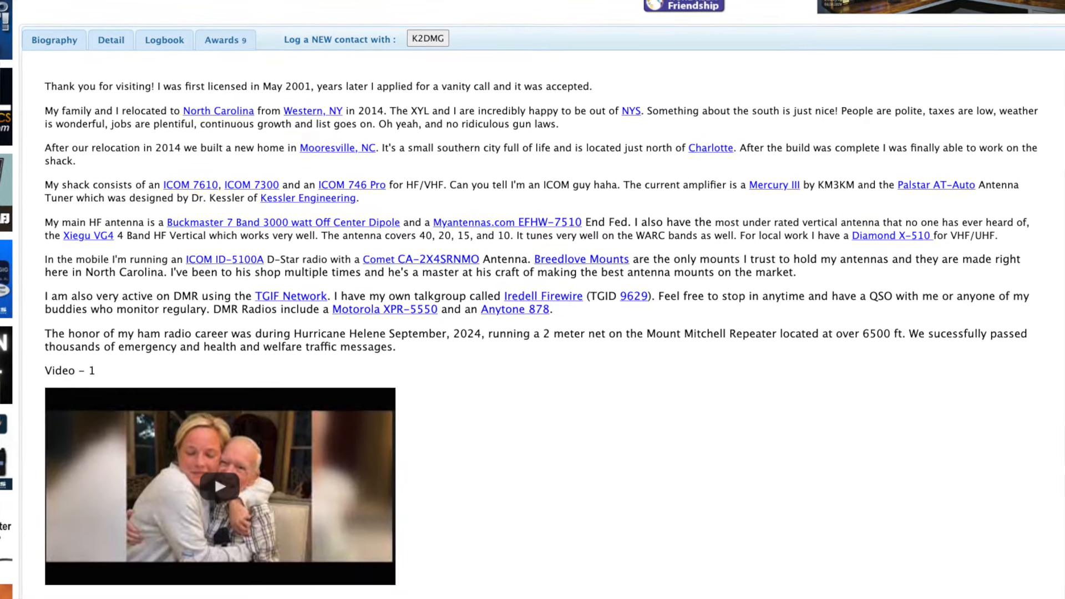
scroll(down, 3)
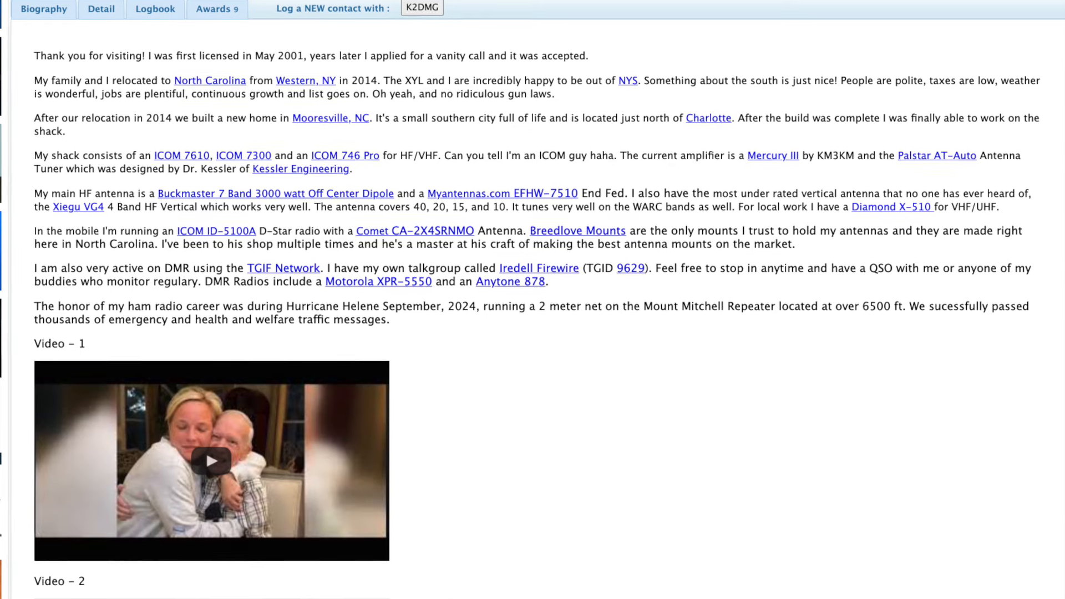
scroll(down, 3)
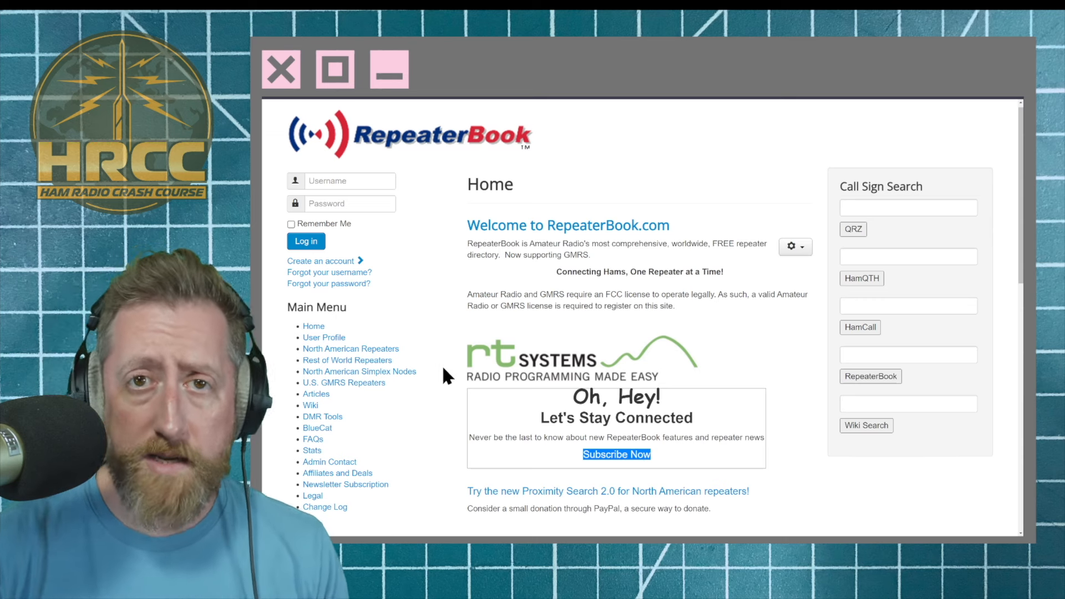
mouse_move(350, 348)
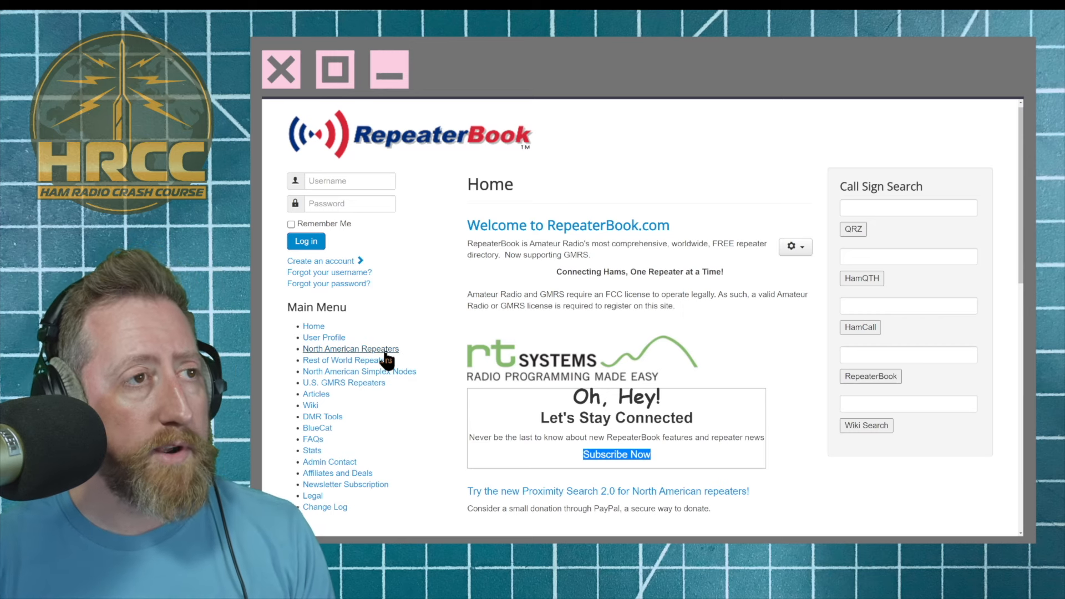
Go to North American Repeaters from the RepeaterBook main menu.
click(351, 348)
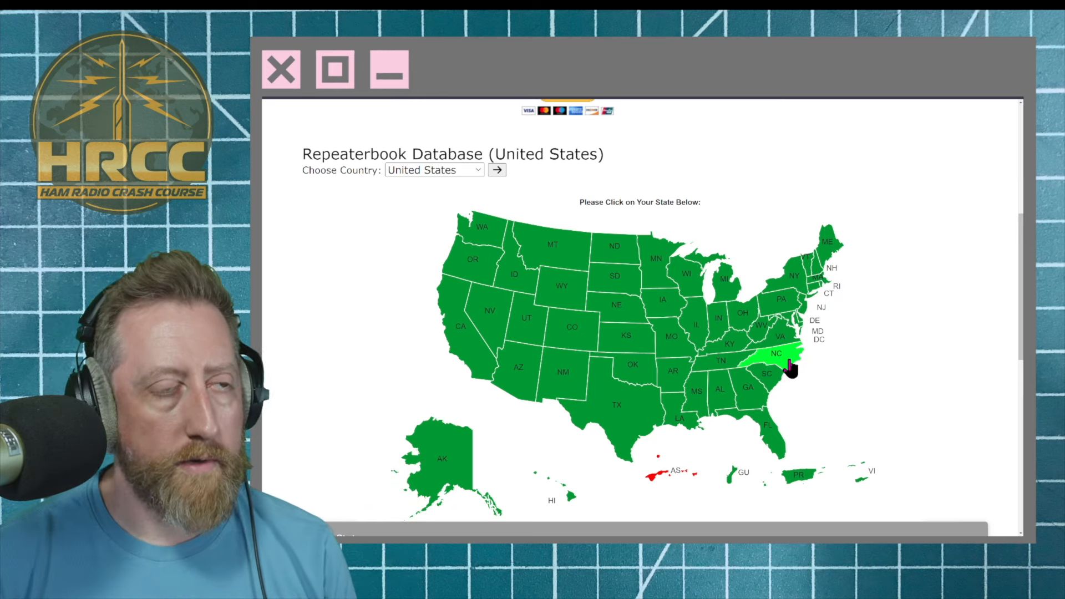
Select North Carolina on the US map and list the repeaters near Asheville.
click(776, 353)
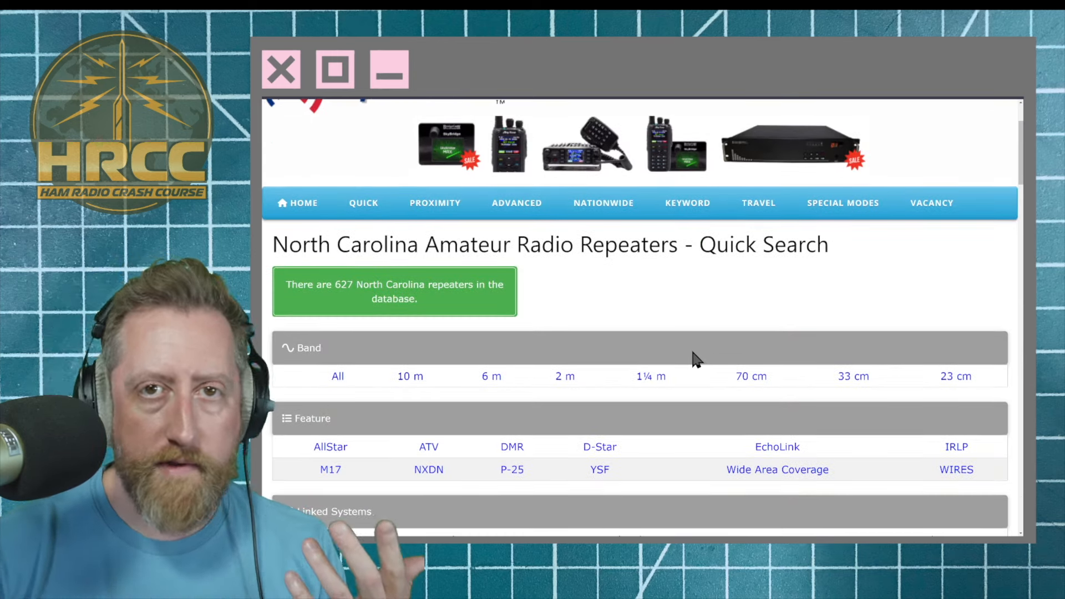
scroll(down, 3)
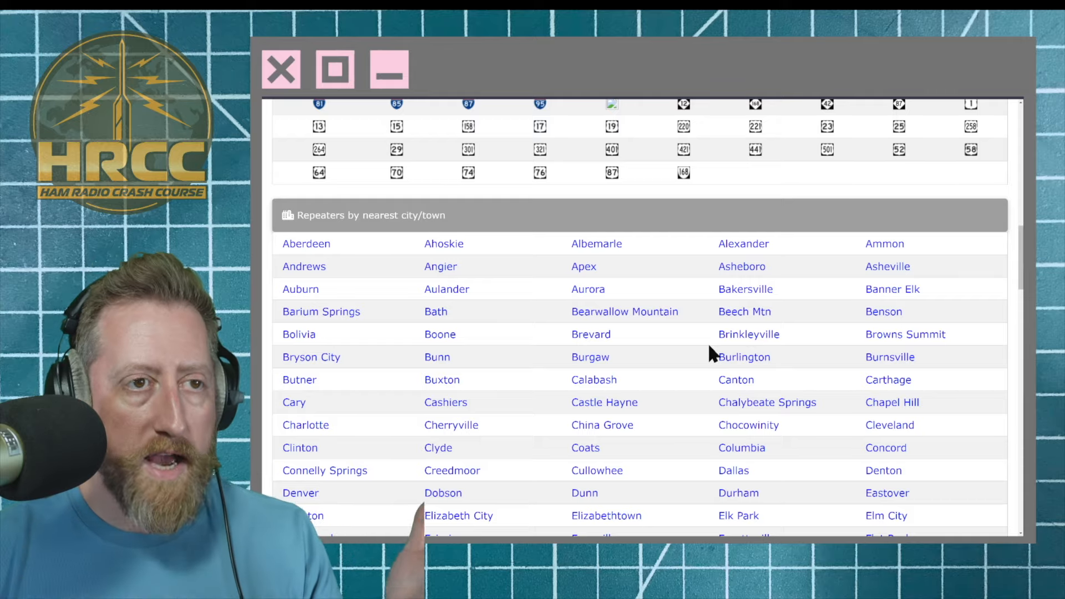
scroll(down, 3)
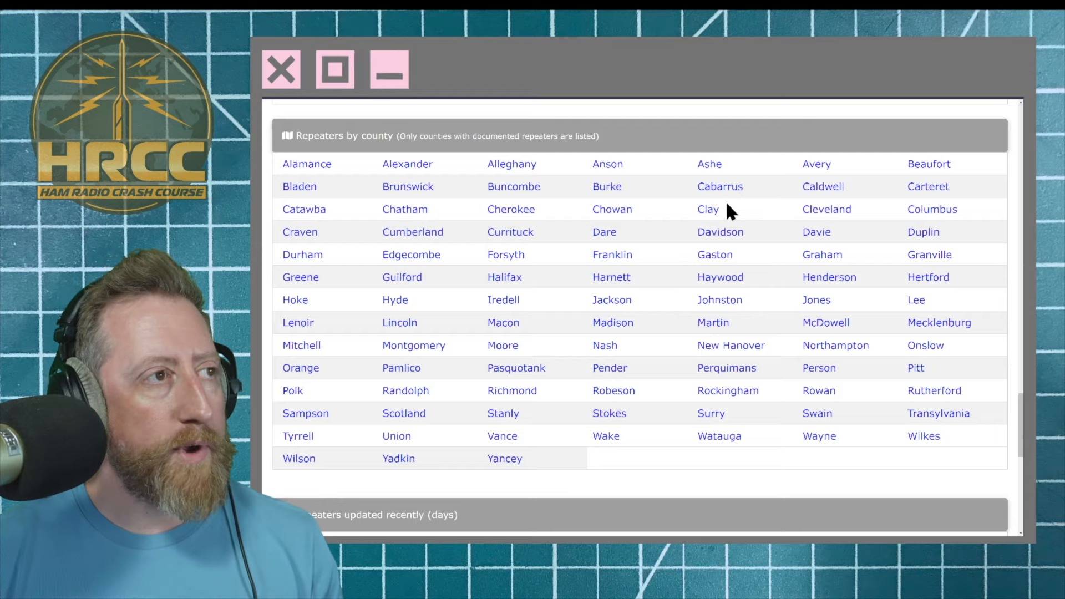
scroll(down, 3)
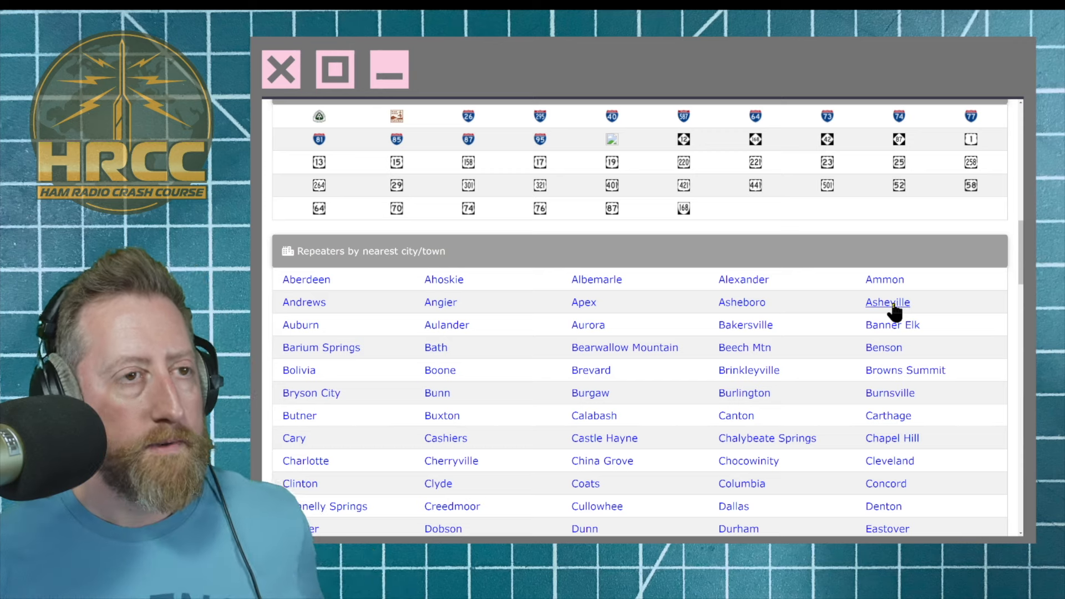
click(888, 302)
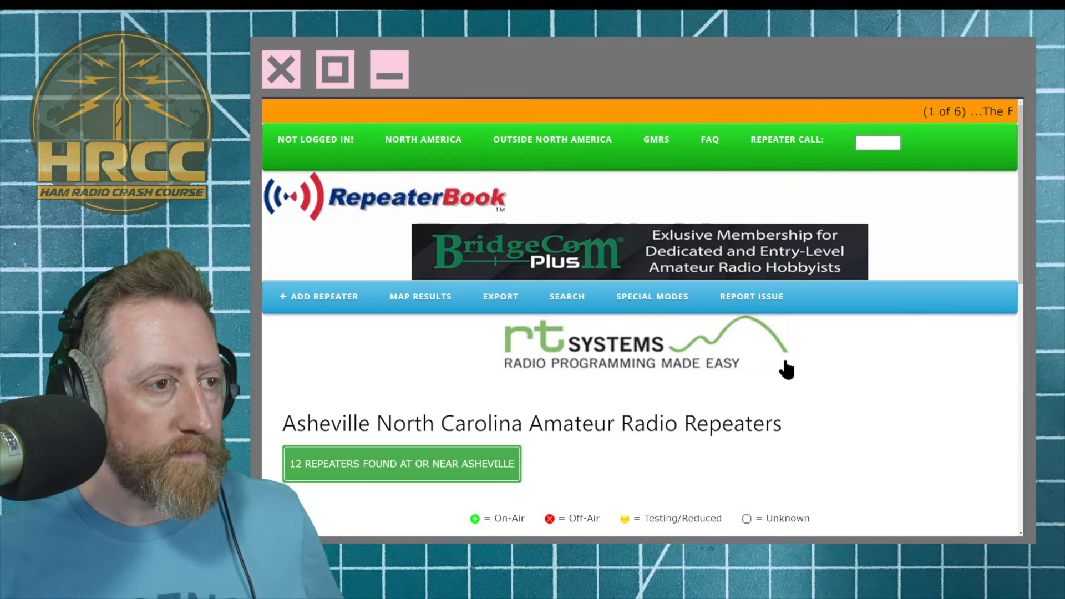